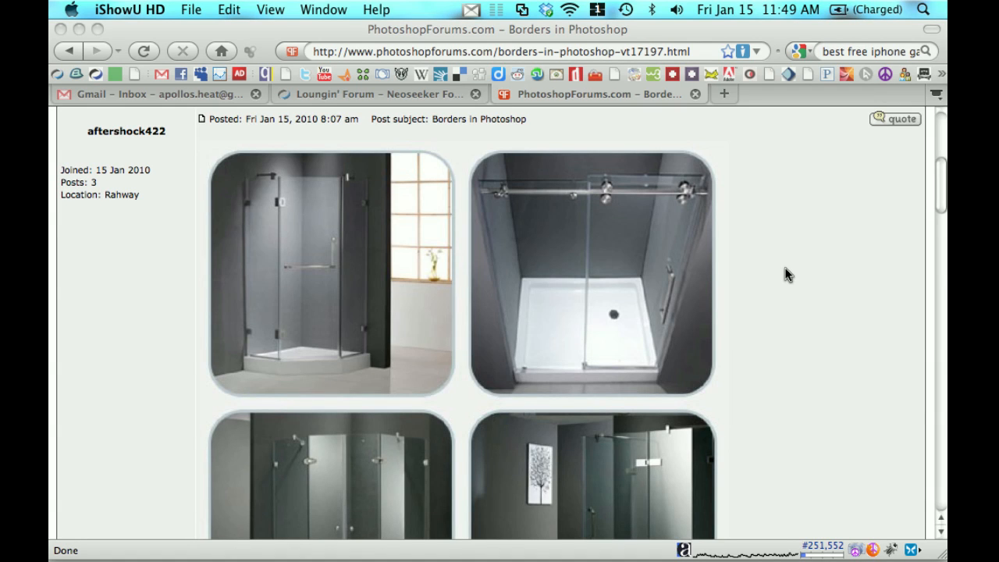
{"action": "mouse_move", "coordinate": [772, 256]}
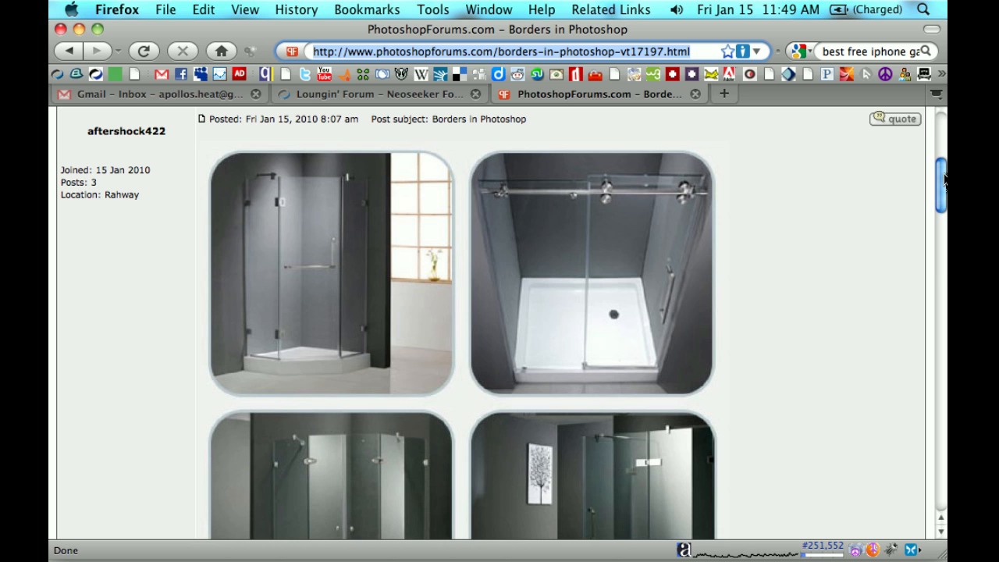
Scroll the forum thread down to the poster's tutorial request beneath the shower photos.
{"action": "scroll", "scroll_direction": "down", "scroll_amount": 3}
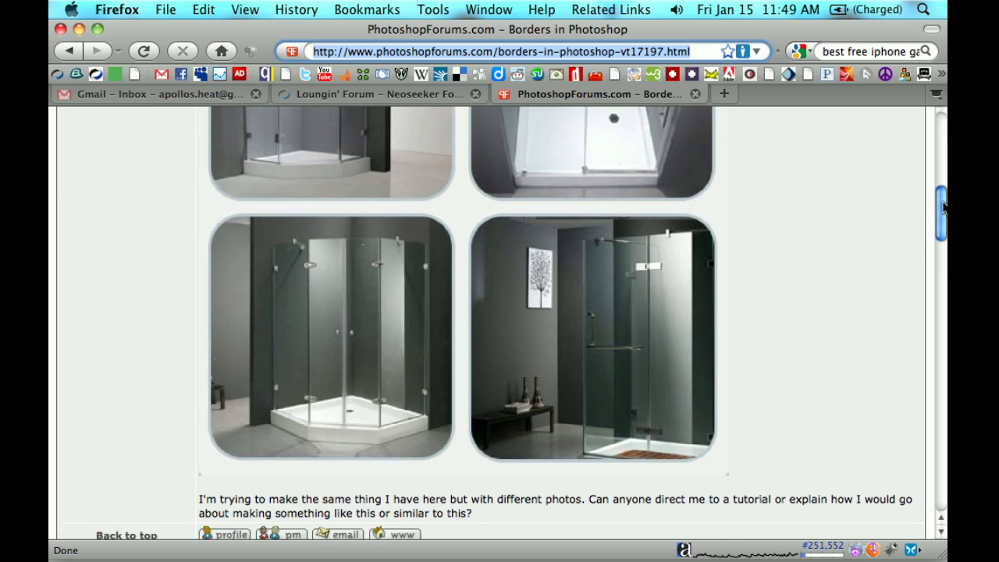
{"action": "scroll", "scroll_direction": "down", "scroll_amount": 3}
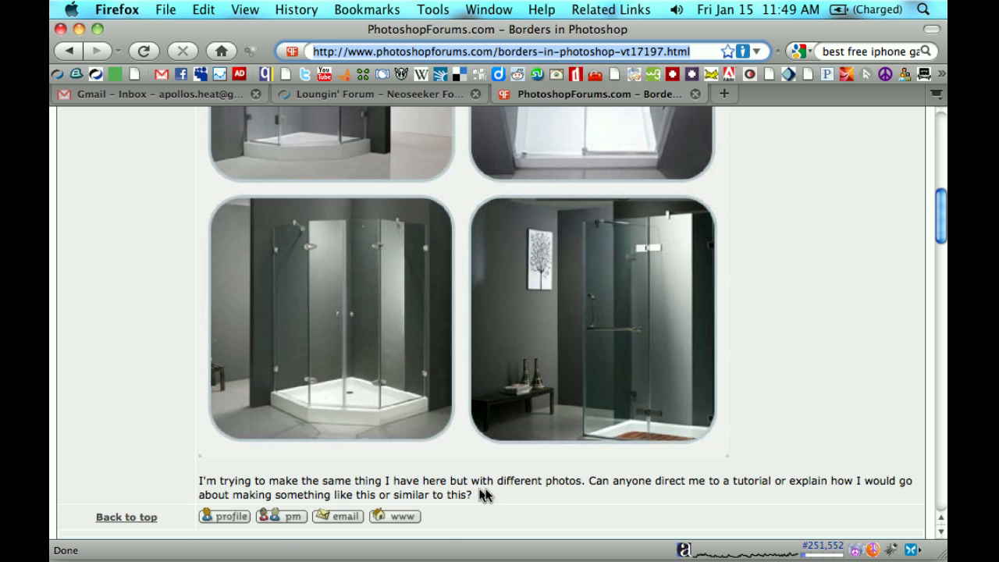
{"action": "mouse_move", "coordinate": [623, 506]}
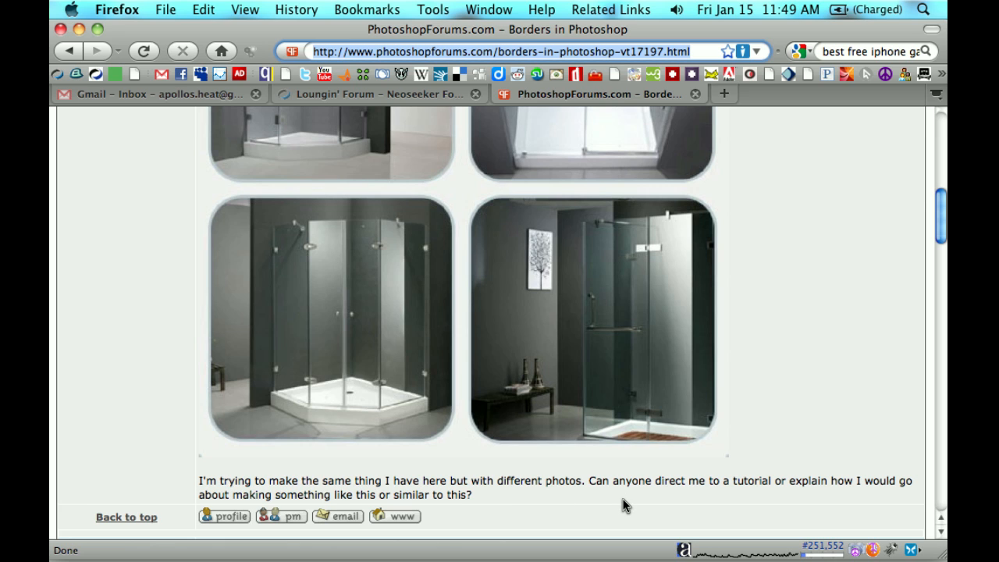
{"action": "mouse_move", "coordinate": [556, 515]}
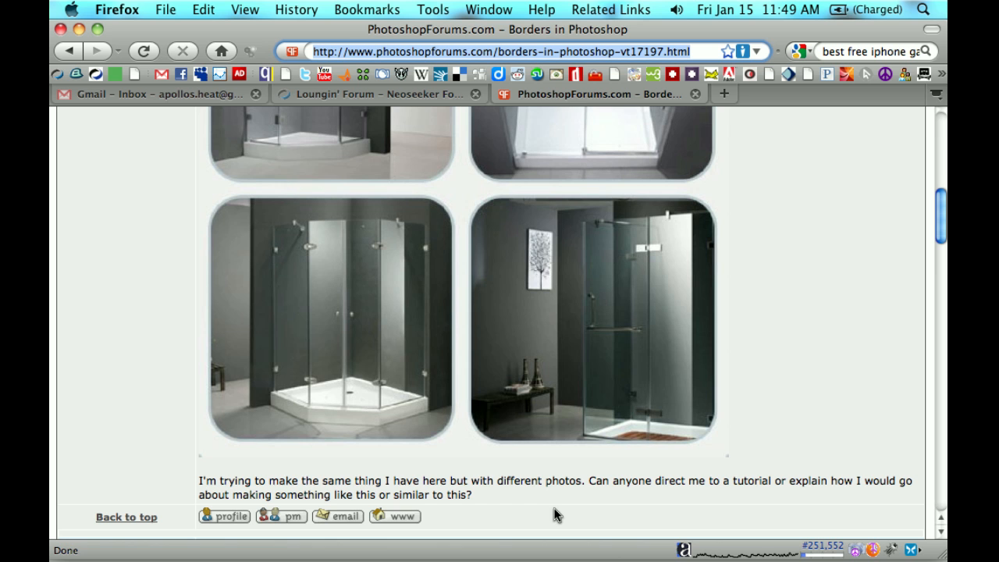
{"action": "mouse_move", "coordinate": [434, 549]}
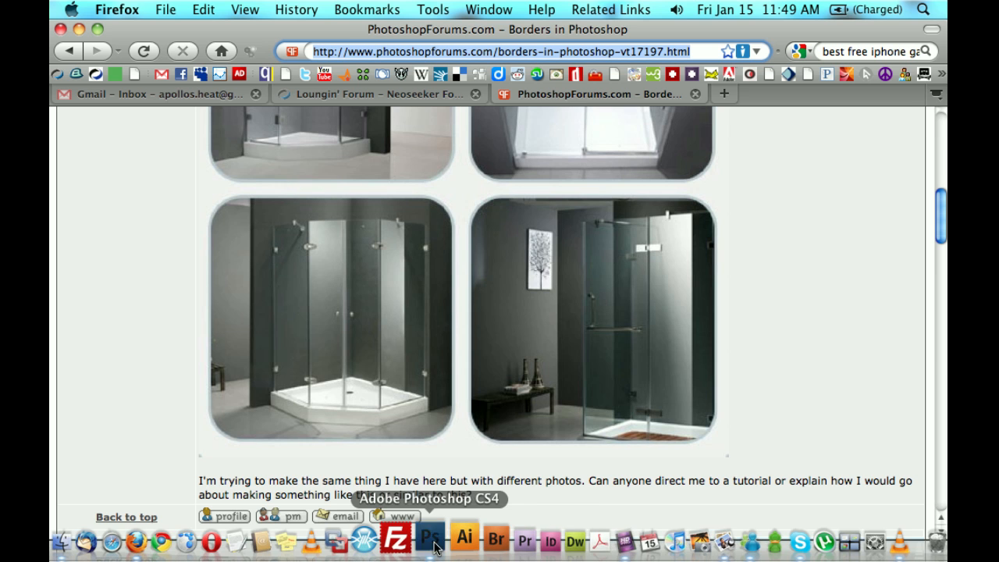
Bring Photoshop forward and revert History to the Make Layer step, leaving a square Layer 0.
{"action": "left_click", "coordinate": [428, 537]}
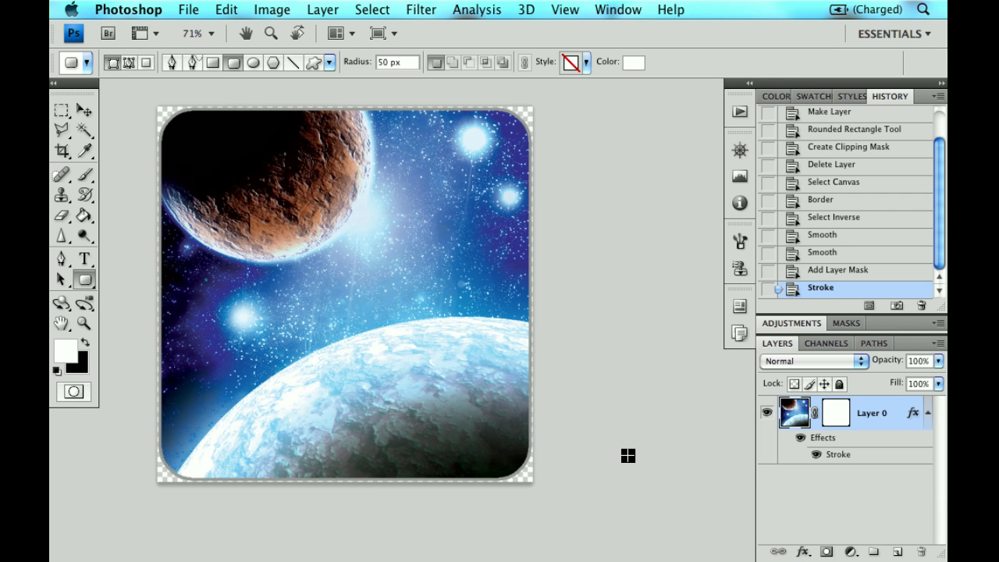
{"action": "mouse_move", "coordinate": [418, 264]}
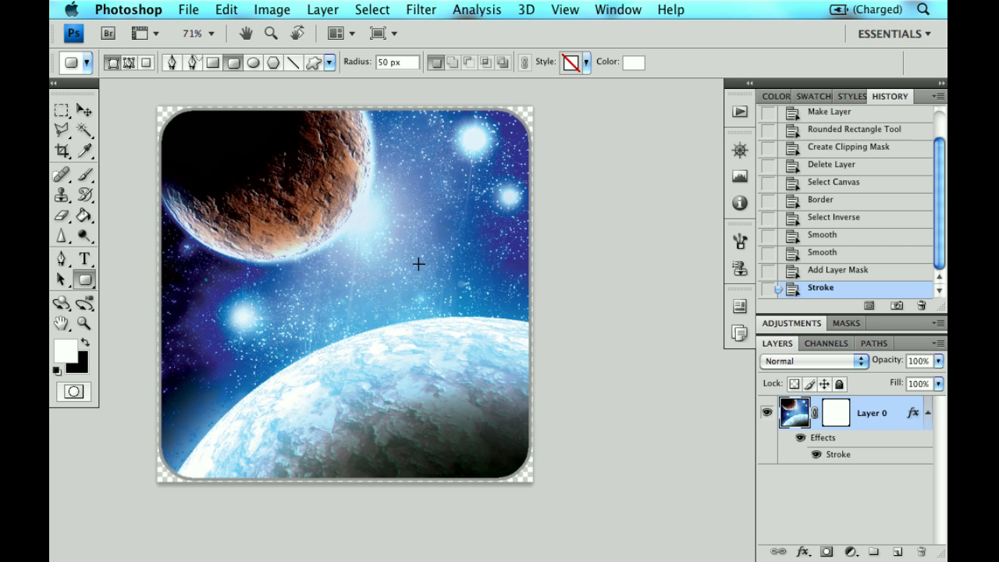
{"action": "mouse_move", "coordinate": [501, 364]}
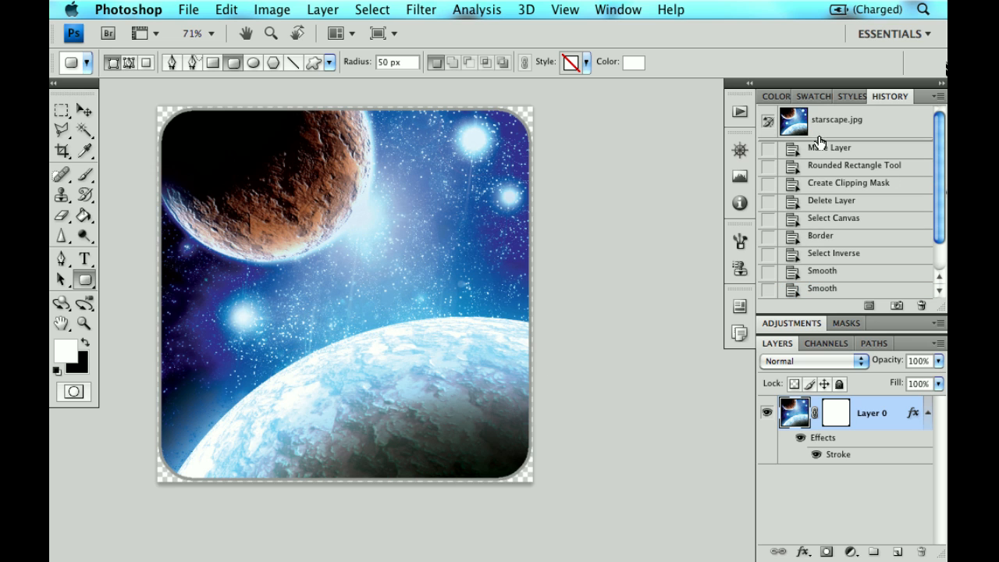
{"action": "left_click", "coordinate": [846, 119]}
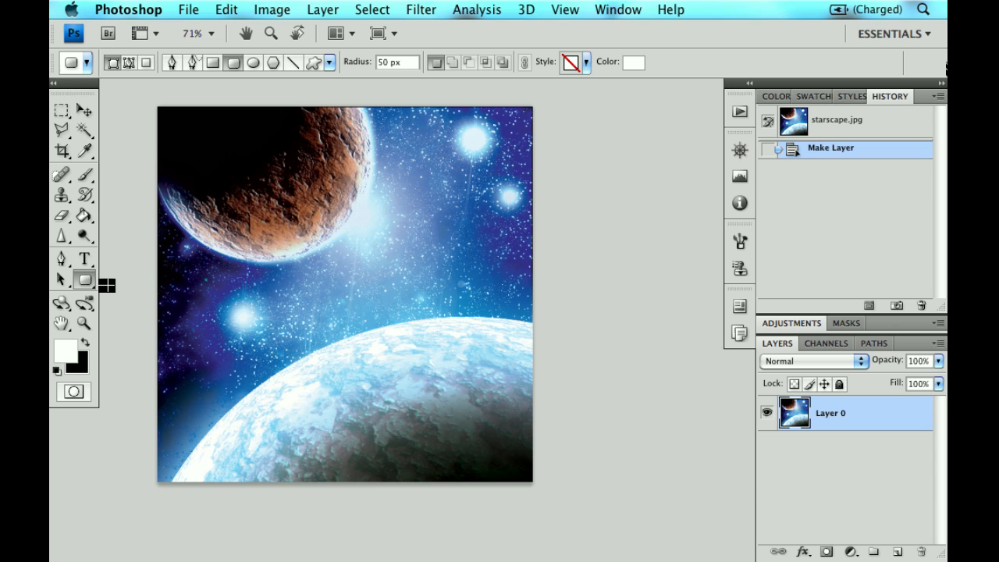
{"action": "mouse_move", "coordinate": [157, 109]}
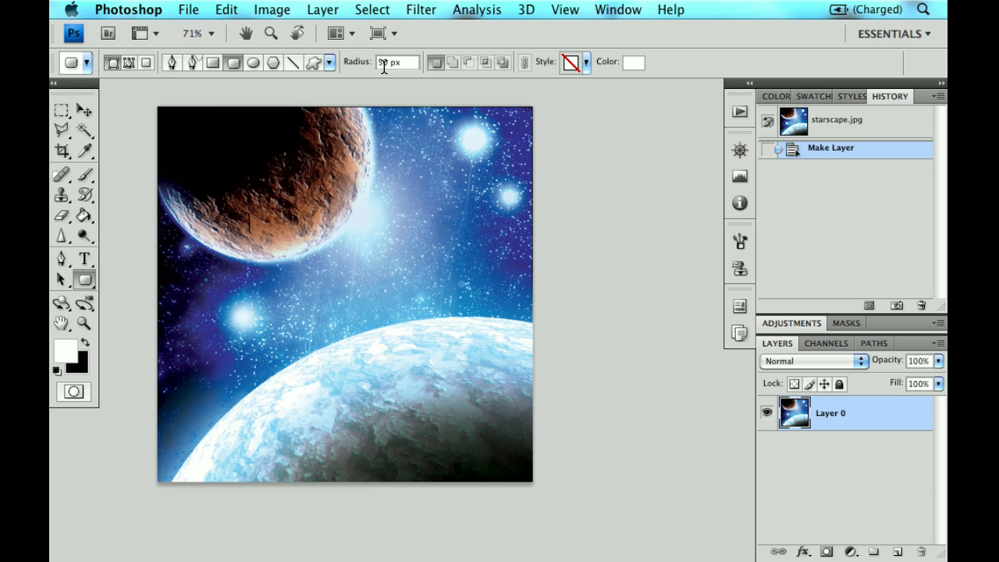
{"action": "mouse_move", "coordinate": [387, 62]}
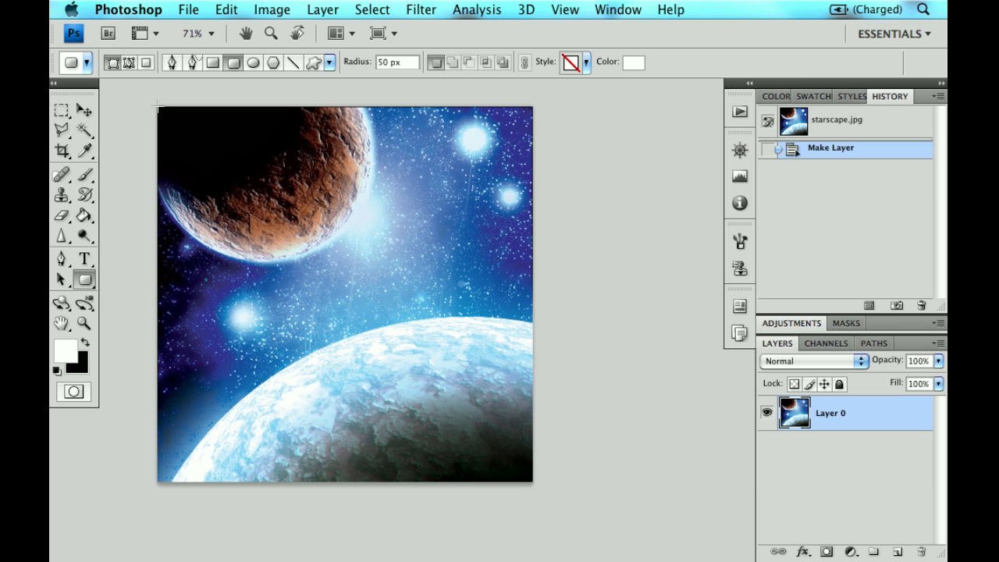
Draw a photo-sized rounded rectangle and move Shape 1 beneath Layer 0.
{"action": "left_click_drag", "start_coordinate": [159, 112], "coordinate": [531, 476]}
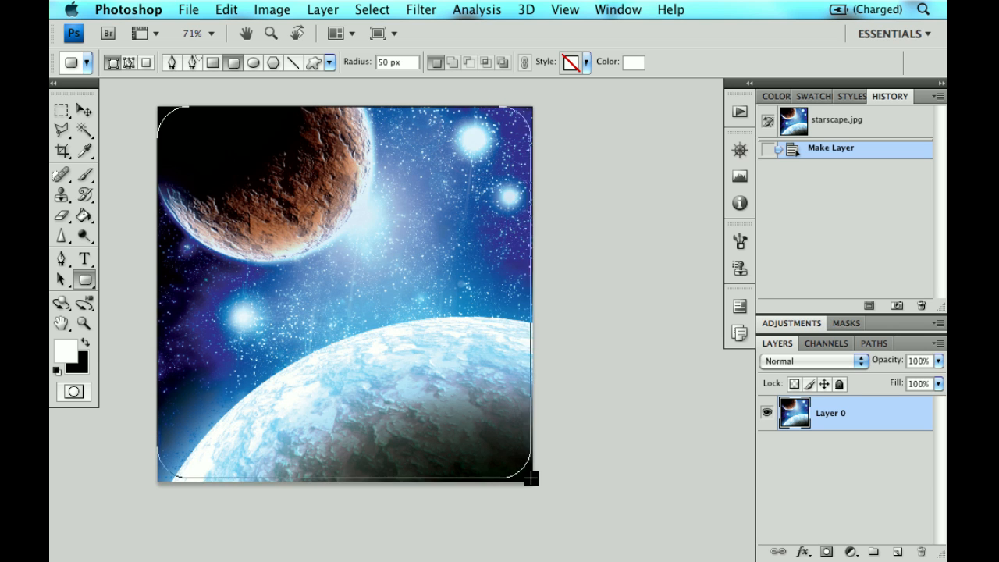
{"action": "left_click_drag", "start_coordinate": [159, 109], "coordinate": [531, 481]}
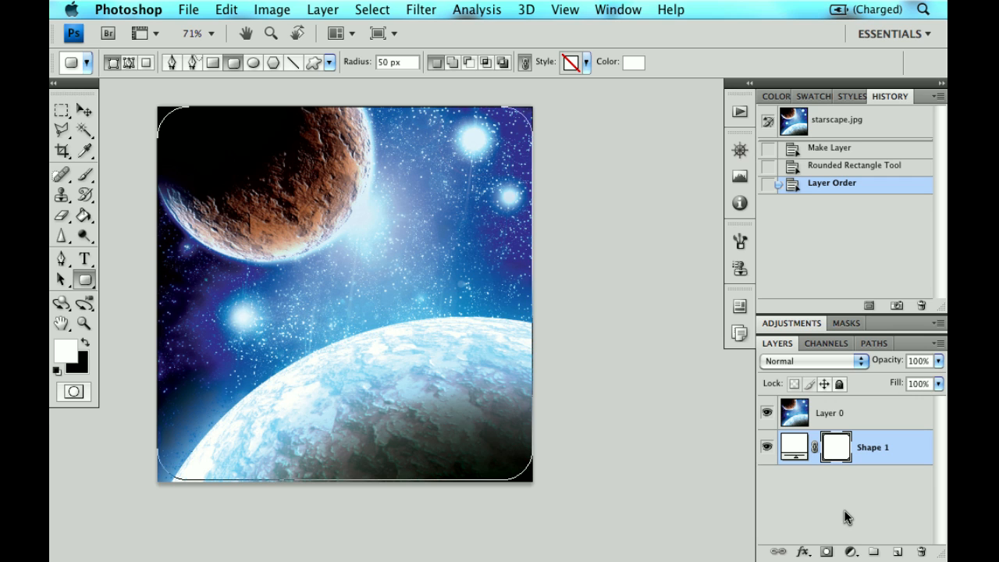
{"action": "mouse_move", "coordinate": [862, 422]}
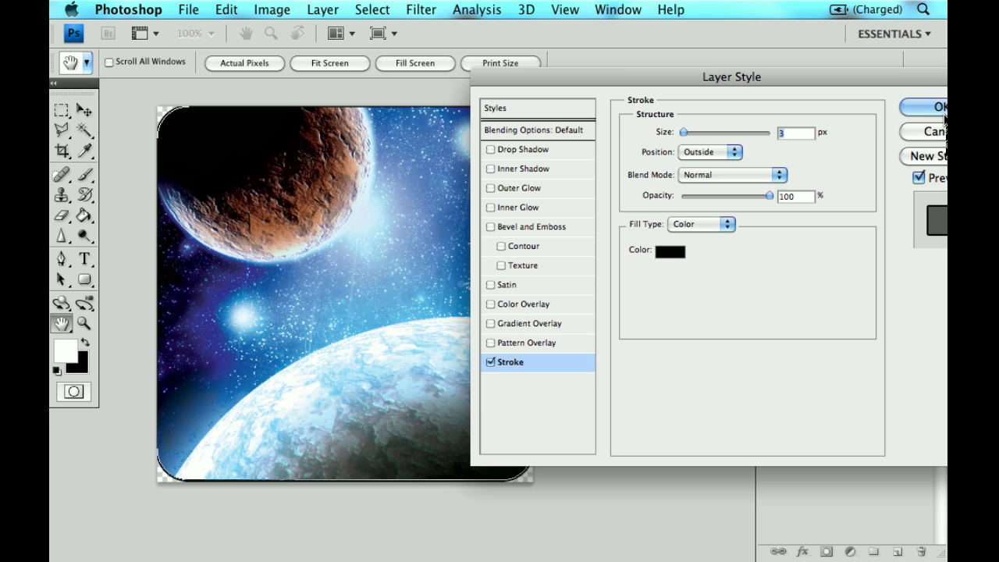
Set the 4 px stroke's position on the shape's edge for the rounded border.
{"action": "left_click", "coordinate": [709, 151]}
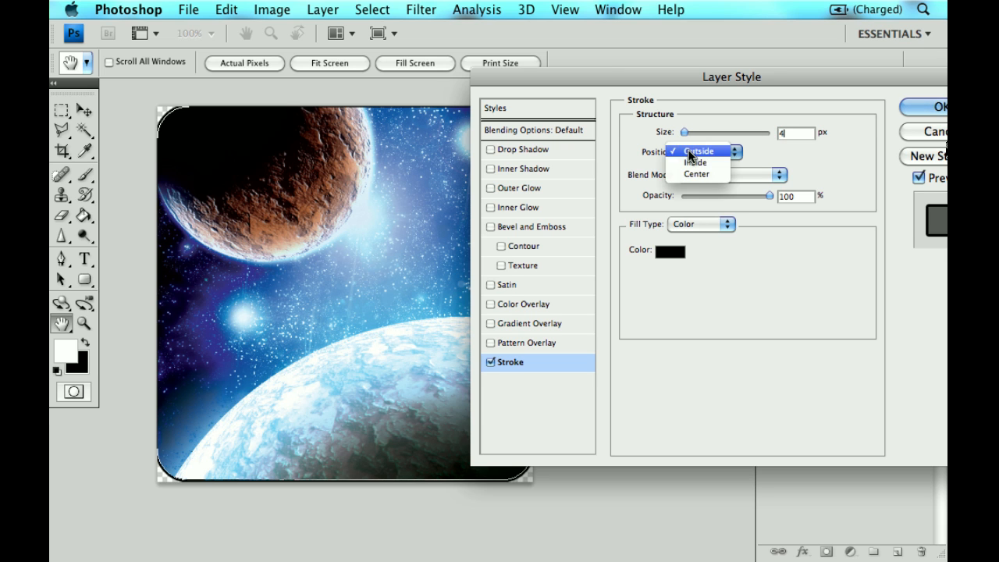
{"action": "left_click", "coordinate": [671, 249]}
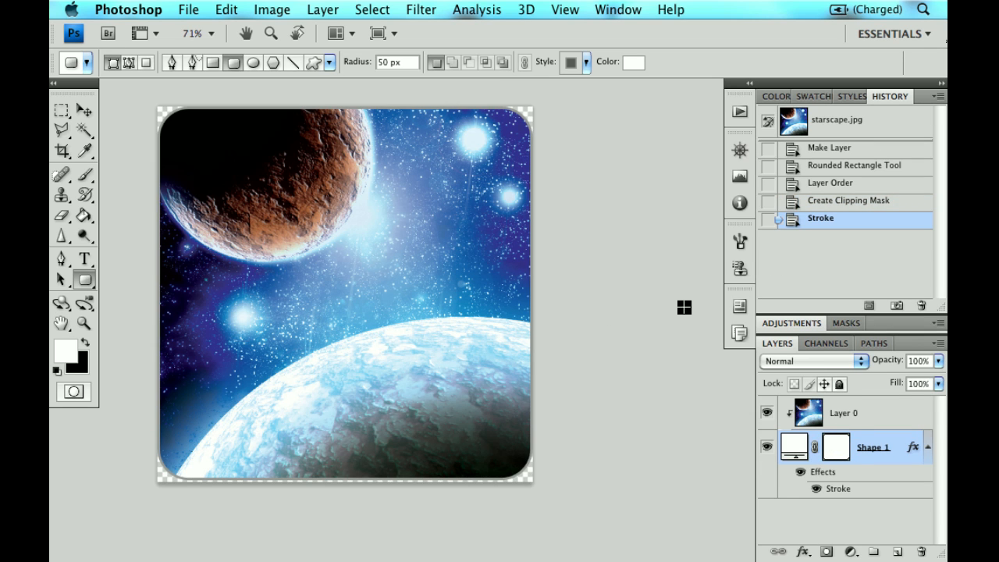
Revert to the starscape.jpg snapshot and convert the Background into editable Layer 0.
{"action": "left_click", "coordinate": [837, 119]}
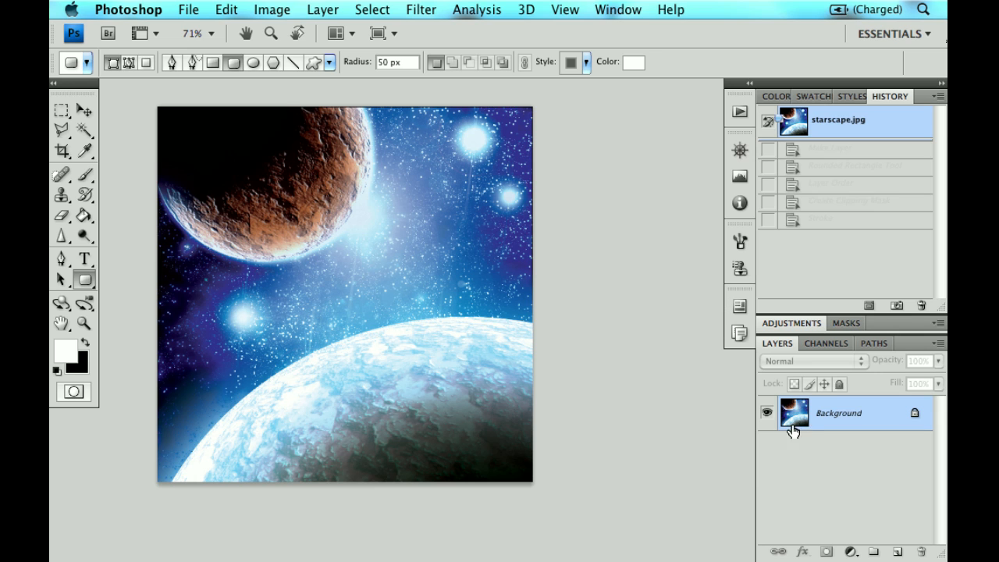
{"action": "double_click", "coordinate": [840, 412]}
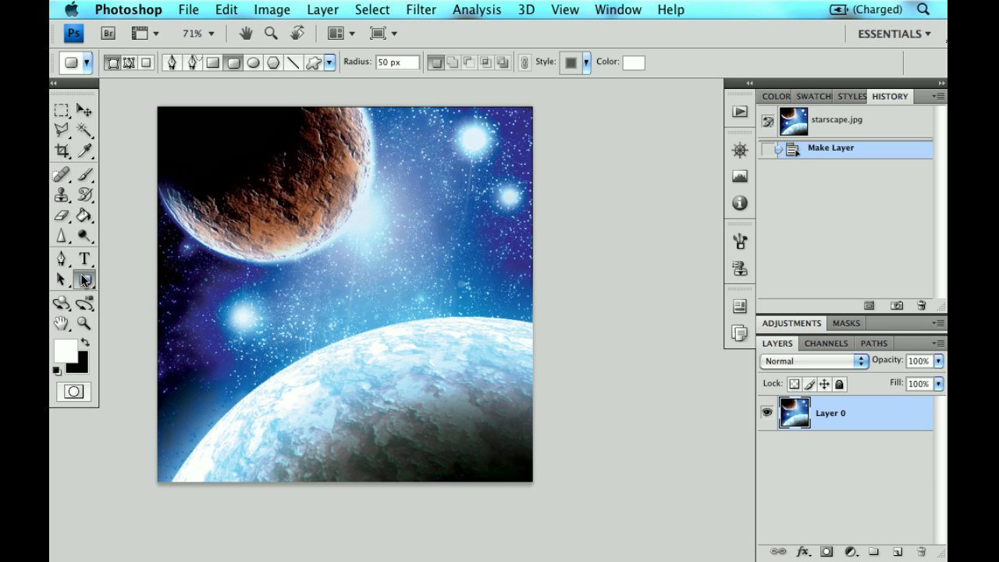
{"action": "mouse_move", "coordinate": [78, 278]}
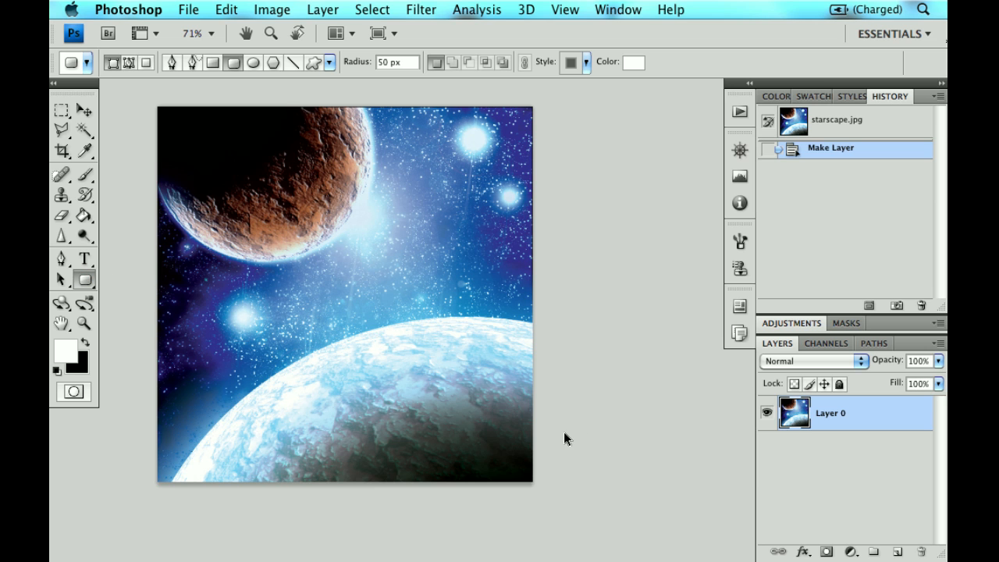
{"action": "mouse_move", "coordinate": [829, 555]}
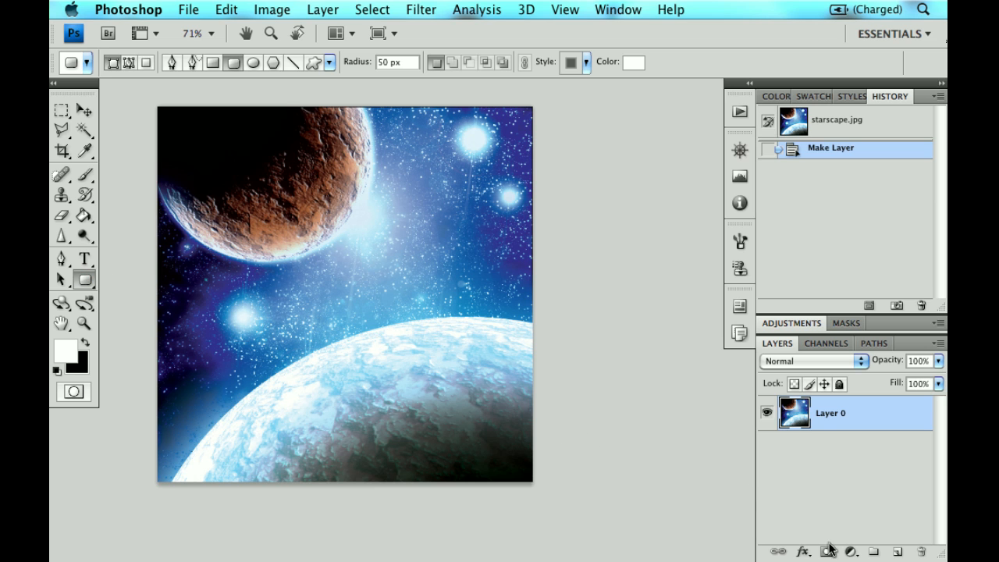
Give Layer 0 a vector mask with a canvas-sized rounded rectangle for rounded corners.
{"action": "left_click", "coordinate": [827, 546]}
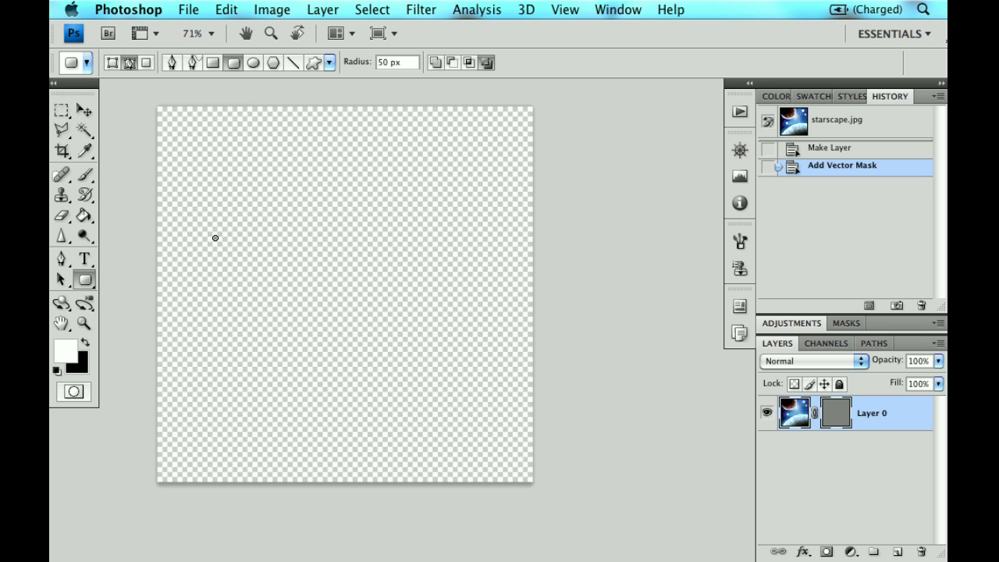
{"action": "mouse_move", "coordinate": [166, 112]}
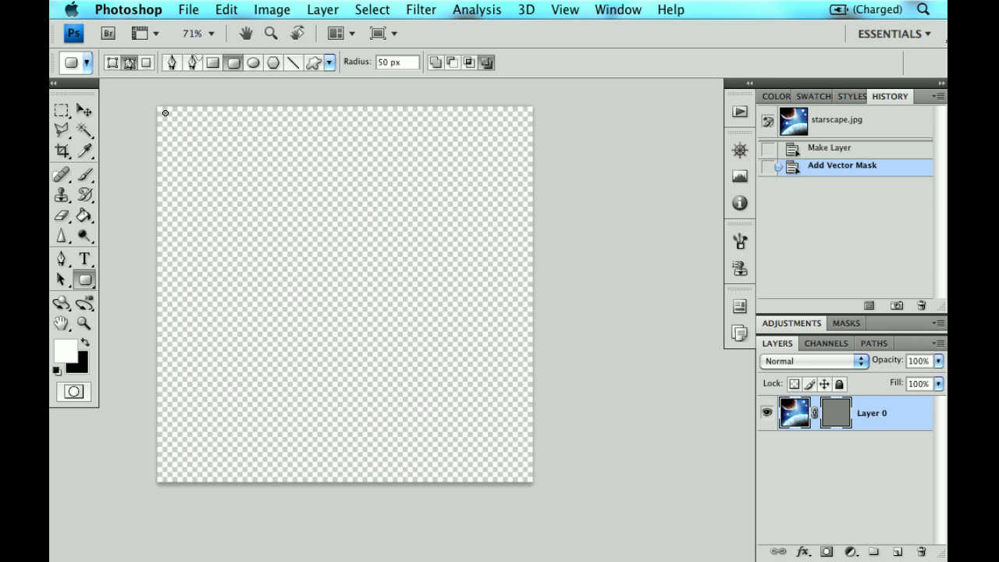
{"action": "left_click_drag", "start_coordinate": [164, 112], "coordinate": [529, 477]}
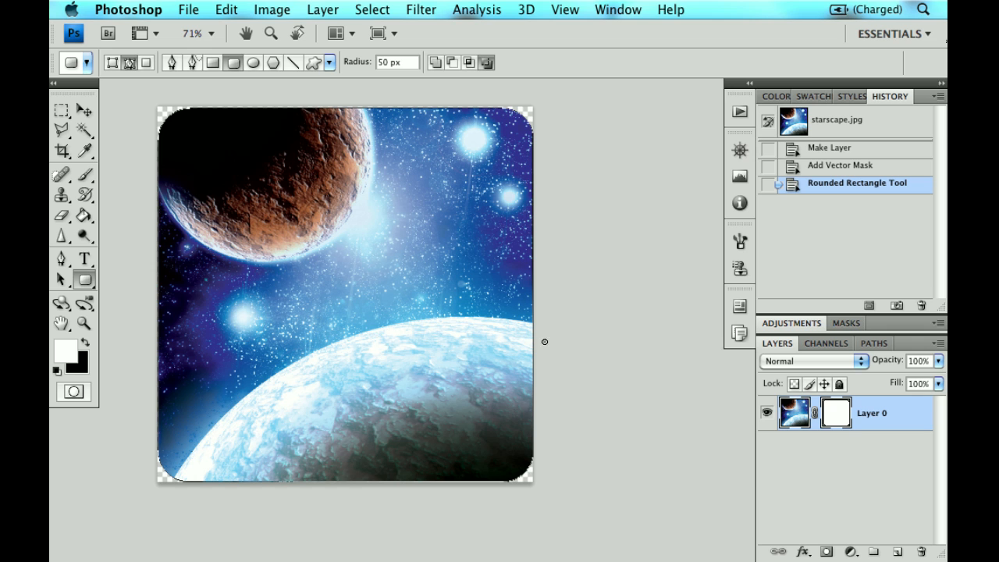
{"action": "mouse_move", "coordinate": [882, 437]}
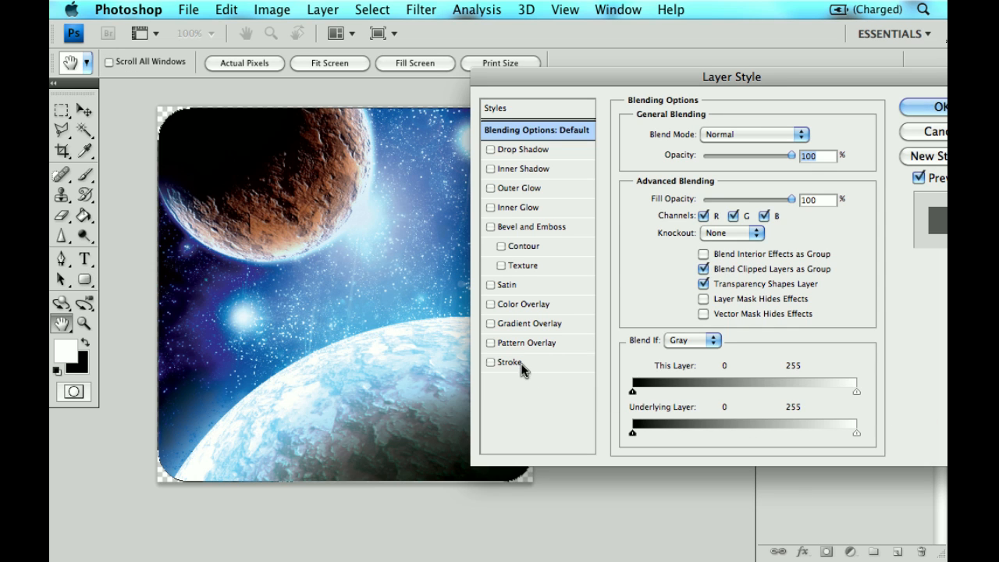
Enable a Stroke layer style on Layer 0 and set its position along the rounded edge.
{"action": "left_click", "coordinate": [490, 362]}
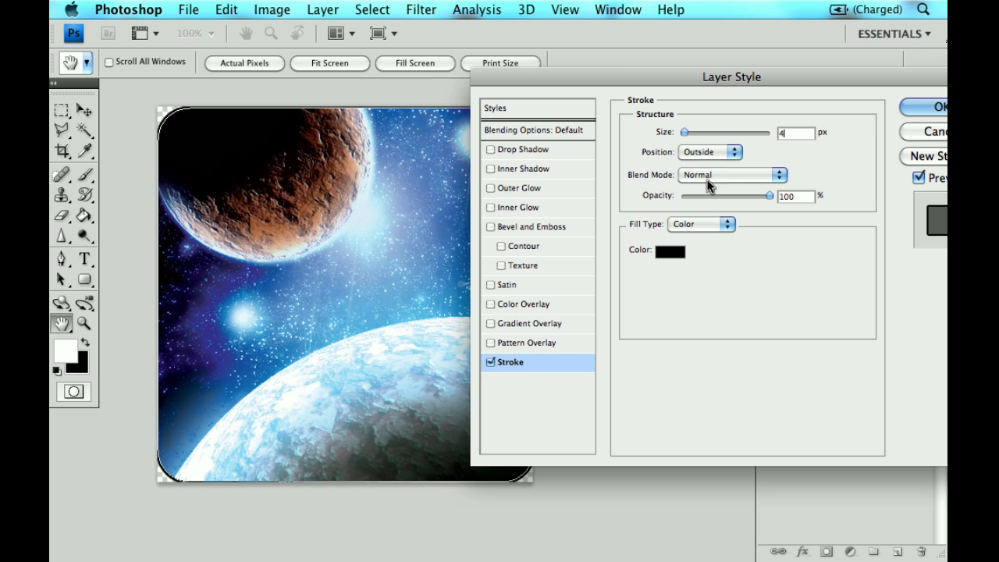
{"action": "left_click", "coordinate": [670, 249]}
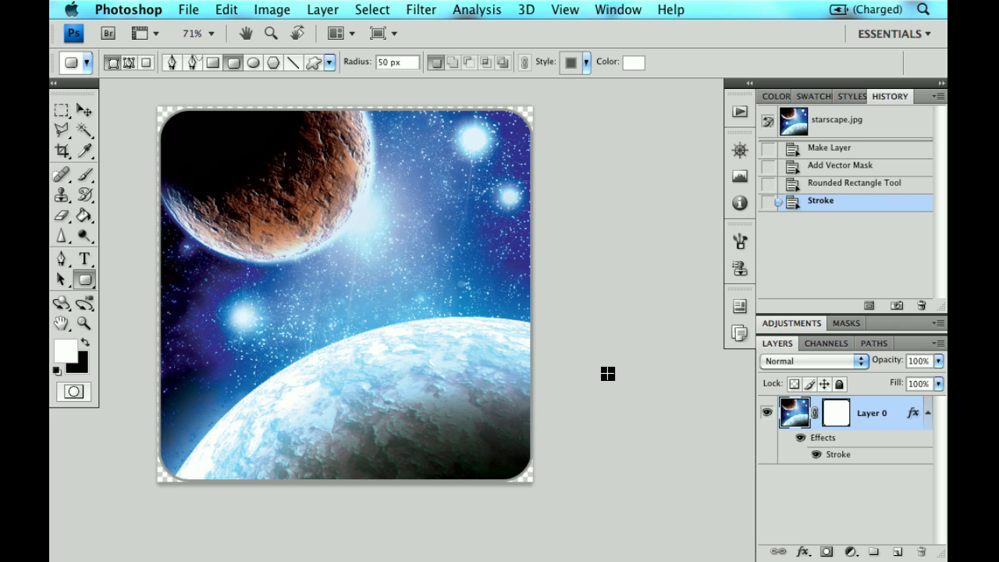
{"action": "mouse_move", "coordinate": [606, 374]}
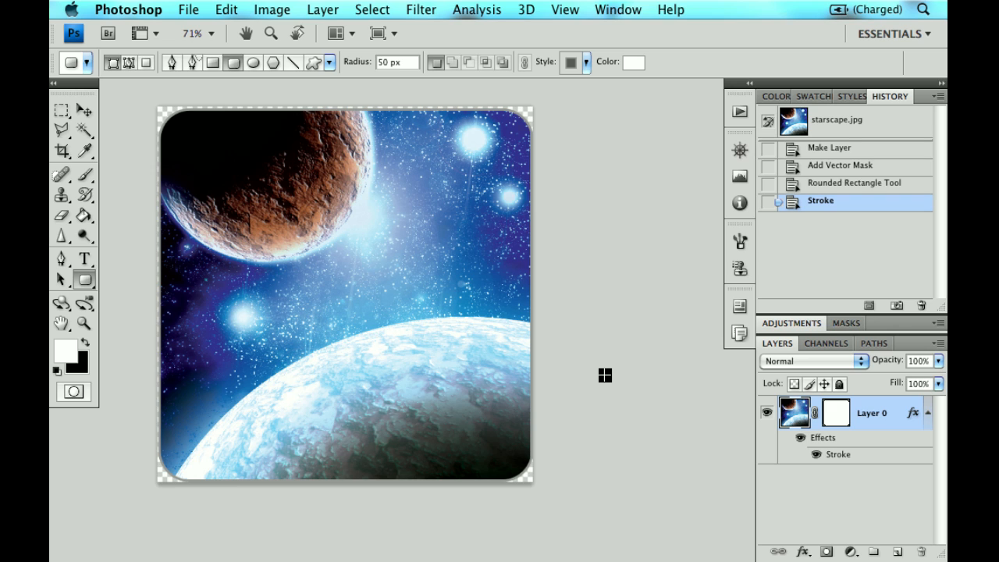
{"action": "mouse_move", "coordinate": [560, 371]}
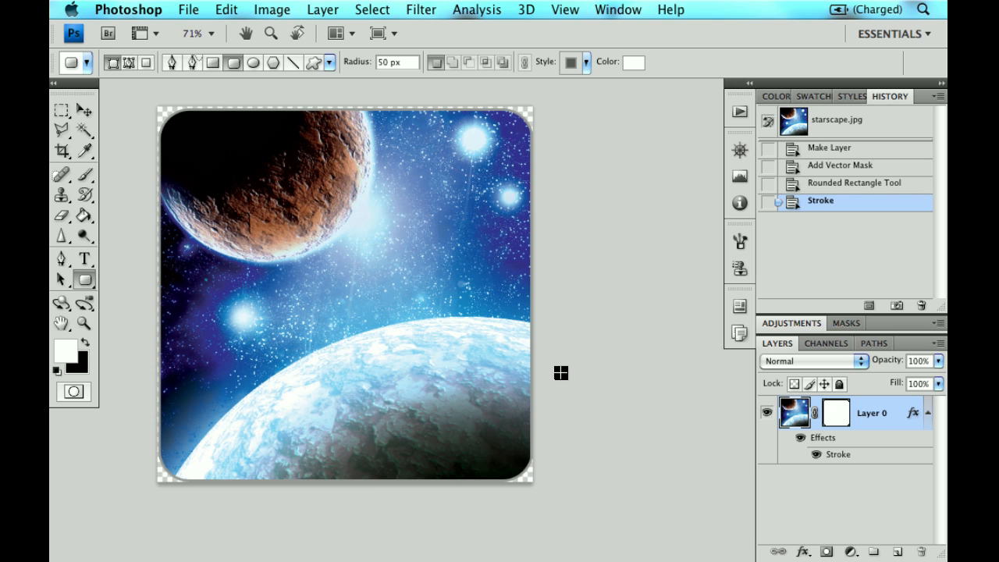
{"action": "mouse_move", "coordinate": [618, 345]}
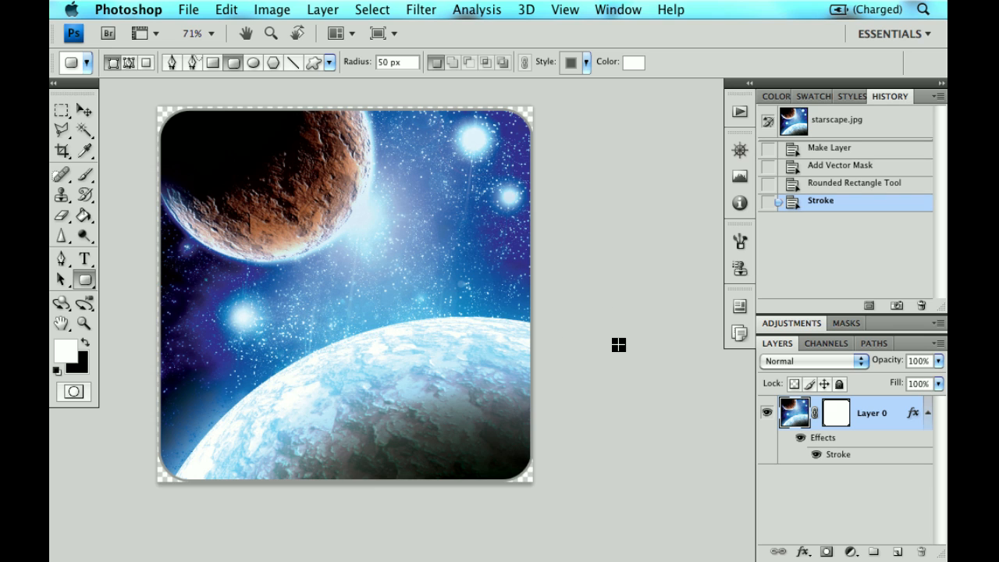
{"action": "mouse_move", "coordinate": [612, 262]}
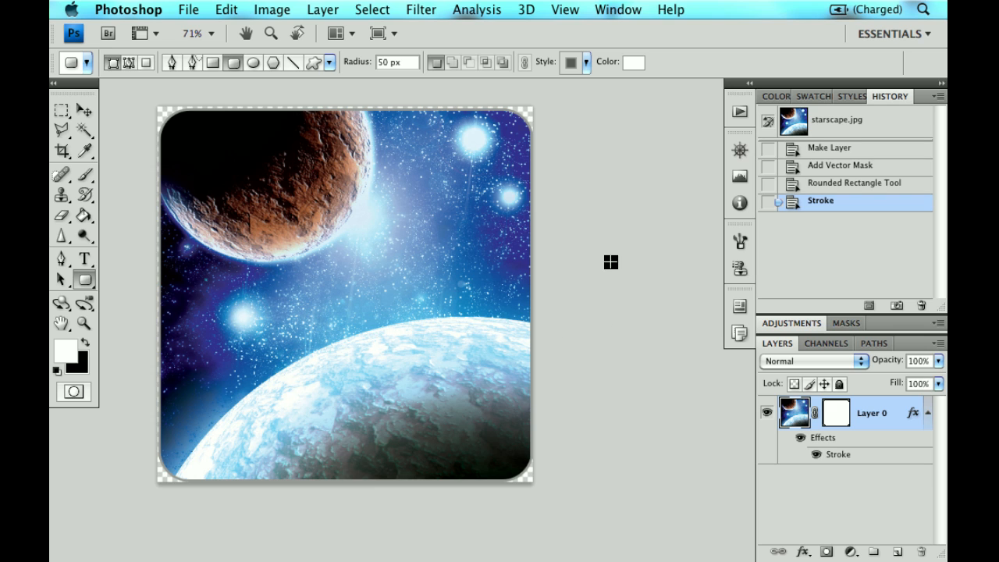
{"action": "mouse_move", "coordinate": [629, 343]}
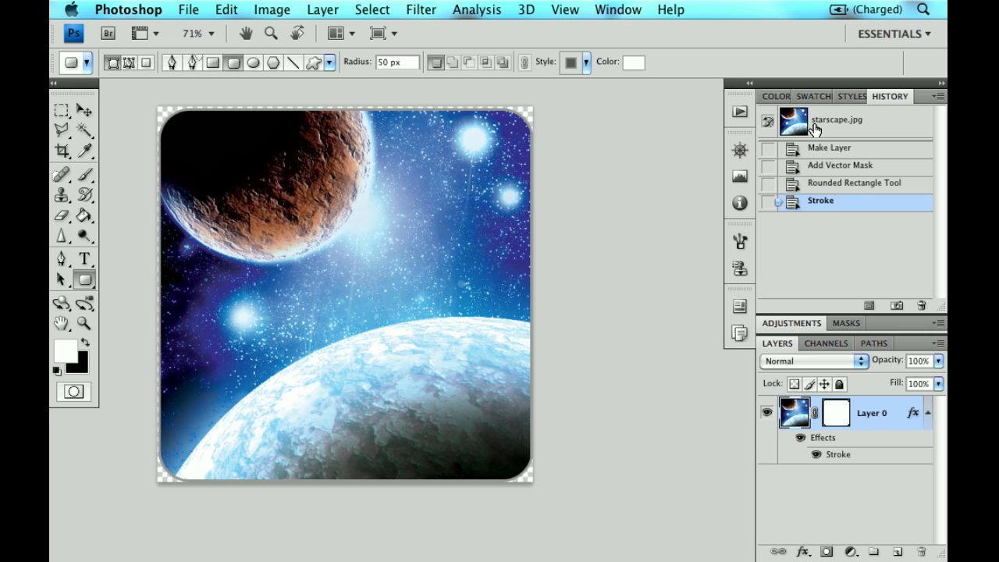
Revert to the starscape.jpg snapshot, choose Rectangular Marquee and reach the Select commands.
{"action": "left_click", "coordinate": [842, 122]}
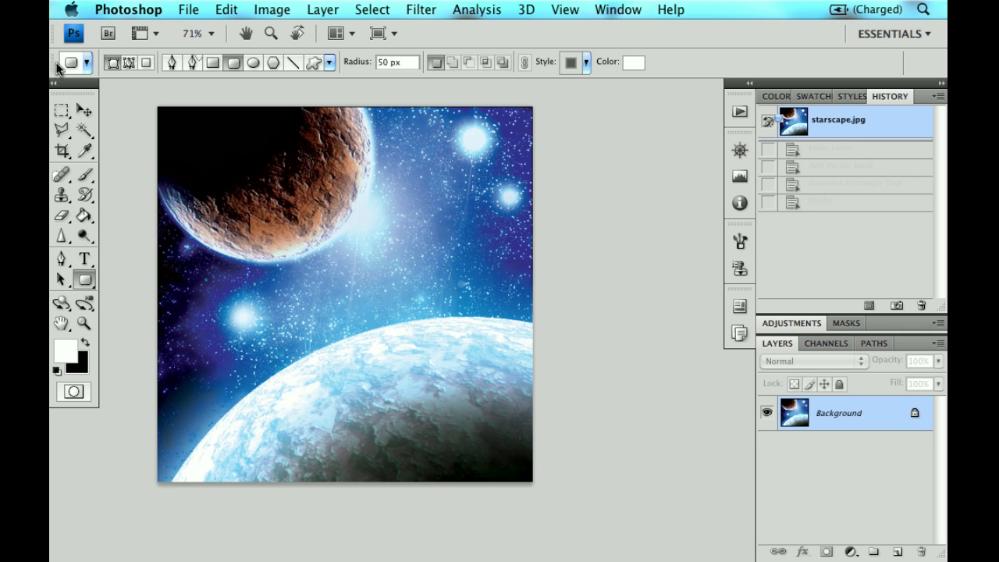
{"action": "left_click", "coordinate": [56, 109]}
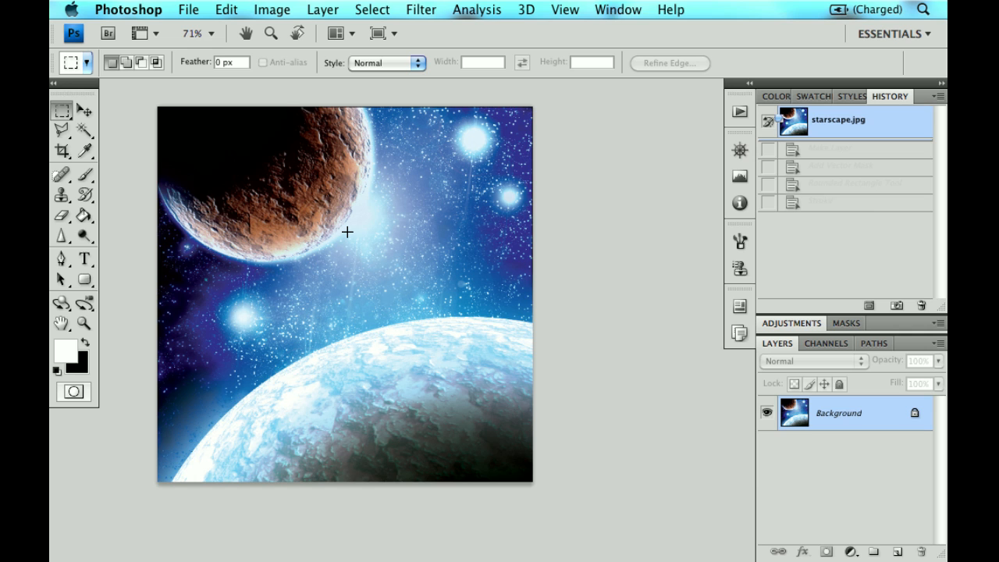
{"action": "mouse_move", "coordinate": [347, 236]}
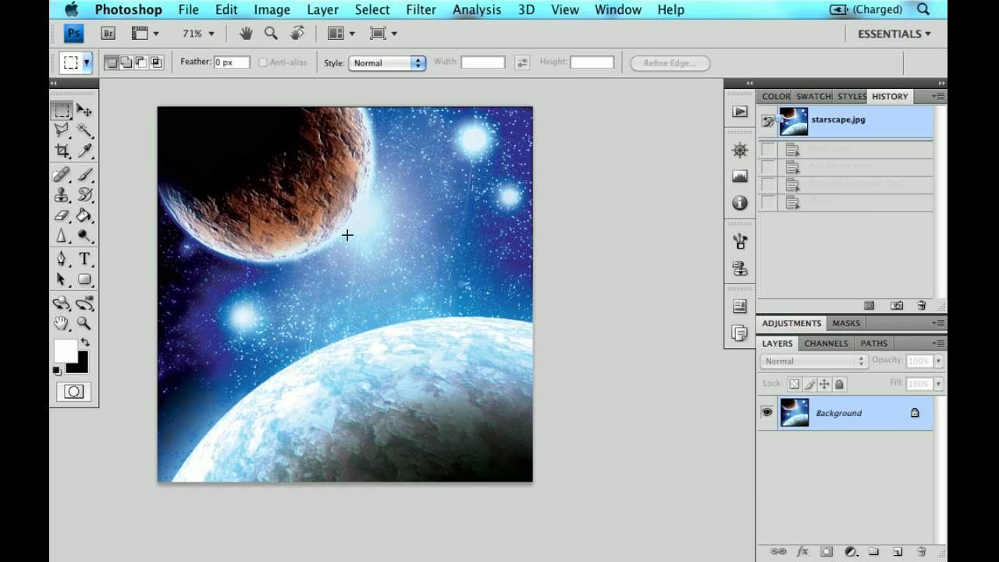
{"action": "mouse_move", "coordinate": [344, 236]}
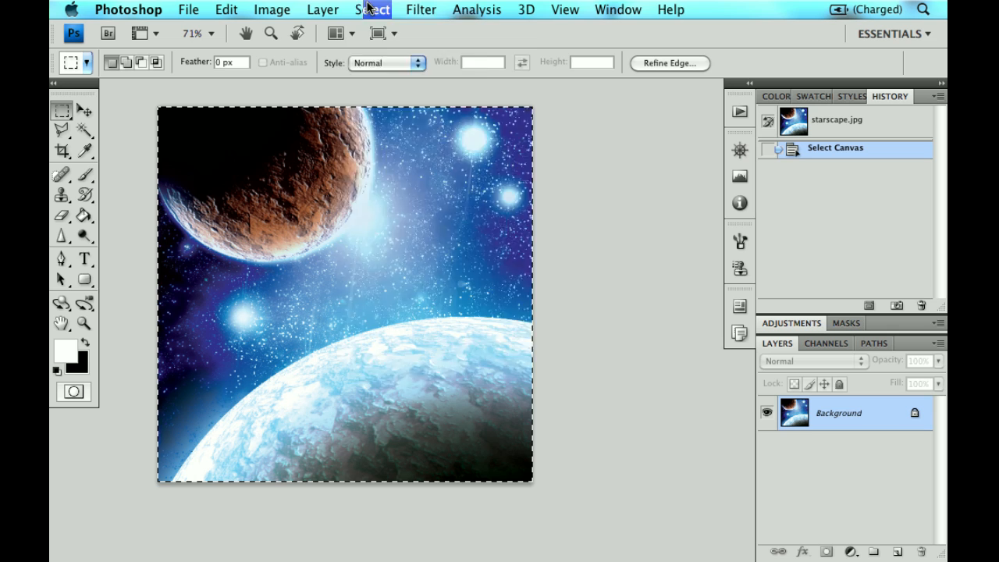
{"action": "left_click", "coordinate": [371, 10]}
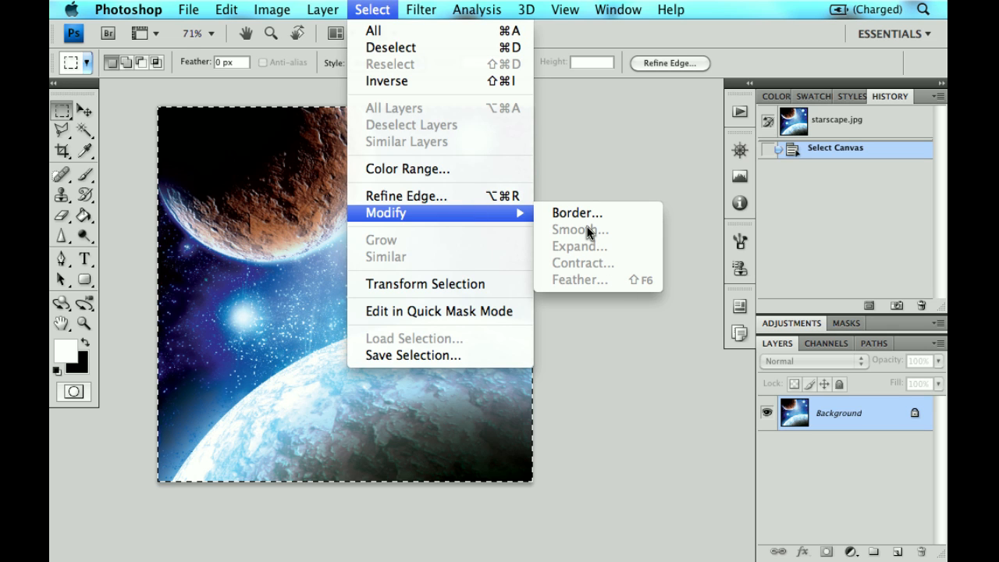
{"action": "mouse_move", "coordinate": [580, 143]}
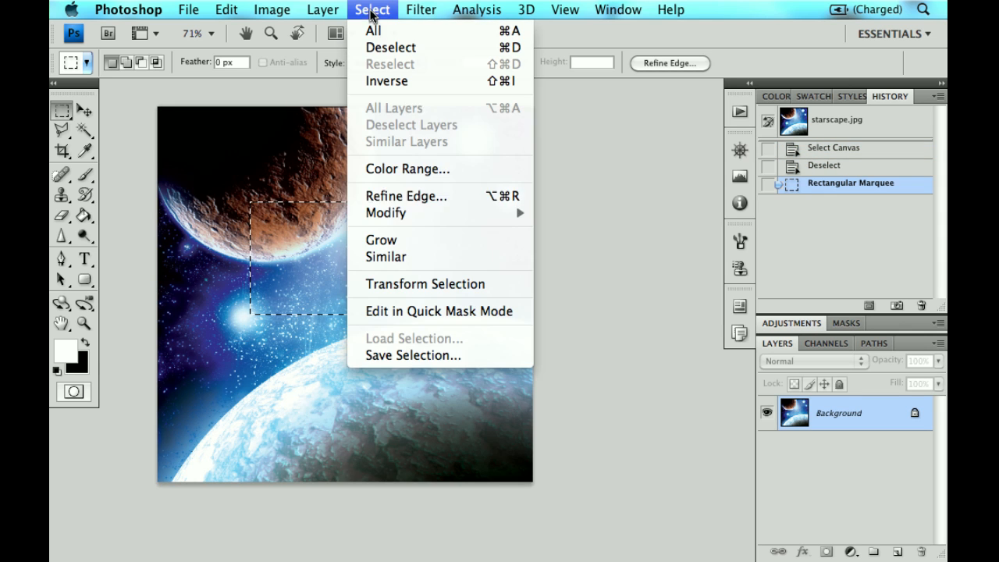
{"action": "mouse_move", "coordinate": [386, 213]}
{"action": "type", "text": "Rounded edges"}
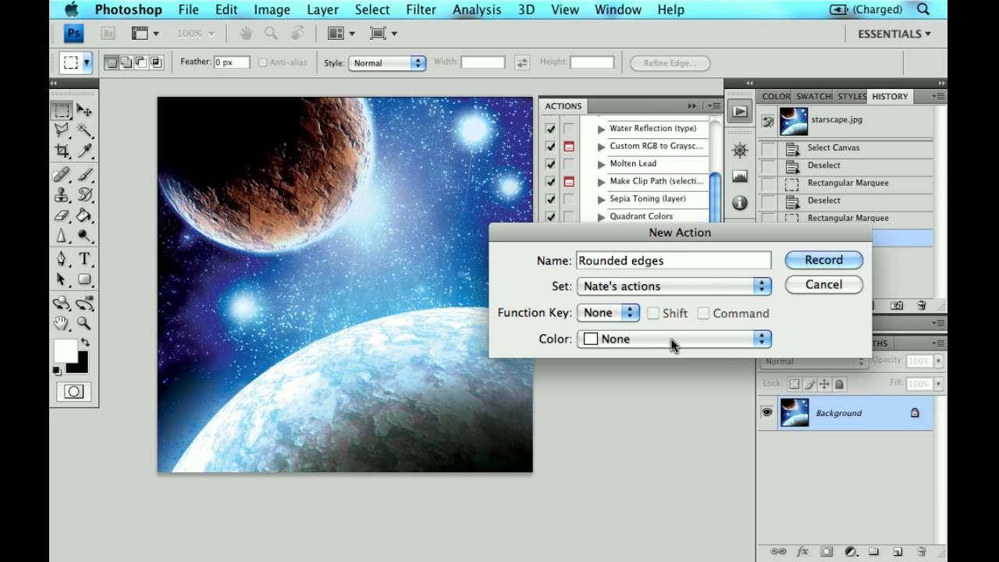
Record the new Rounded edges action, capturing Select All and further Select commands.
{"action": "left_click", "coordinate": [823, 259]}
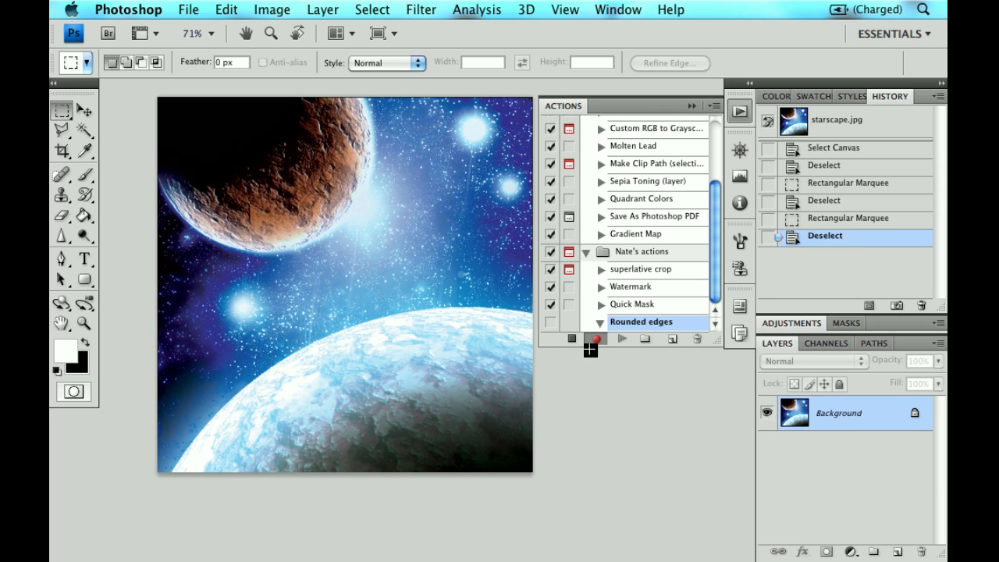
{"action": "left_click", "coordinate": [597, 338]}
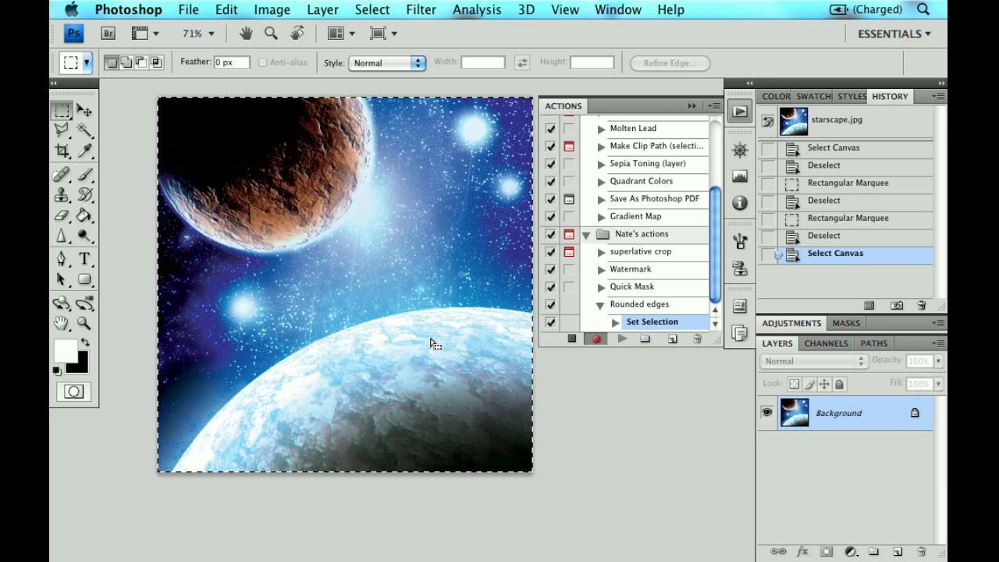
{"action": "left_click", "coordinate": [372, 9]}
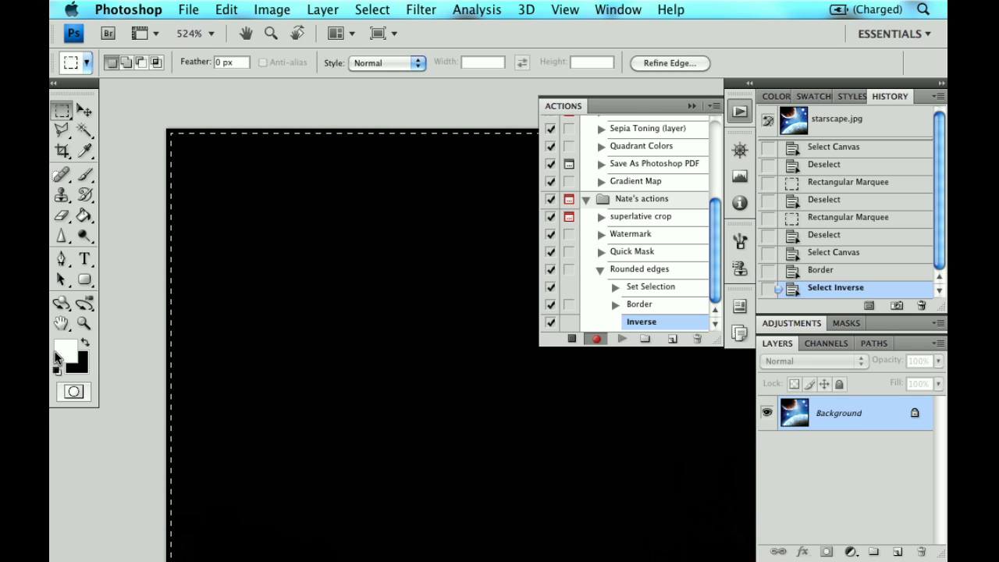
Fit the image on screen and smooth the selection with a 30-pixel sample radius.
{"action": "left_click", "coordinate": [371, 10]}
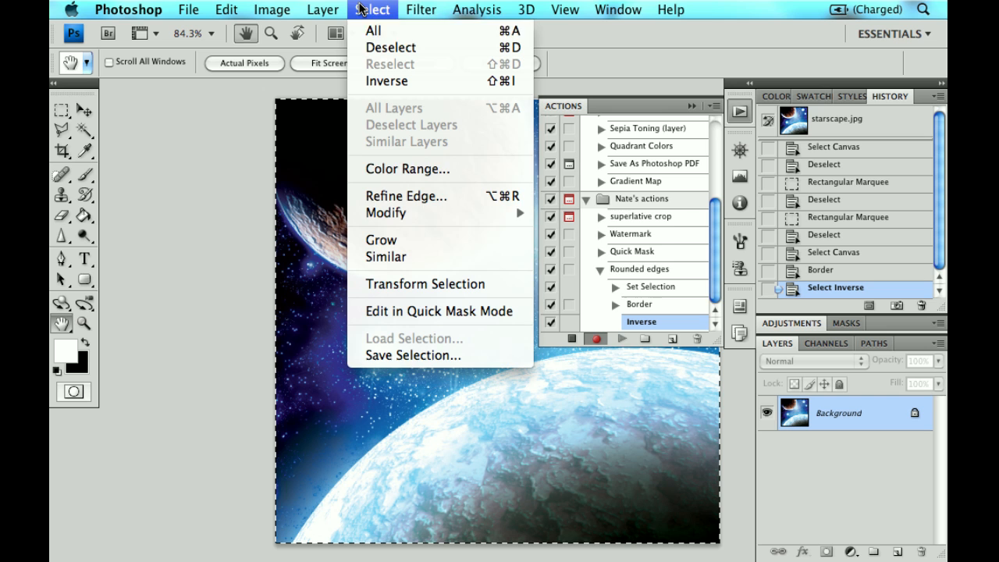
{"action": "mouse_move", "coordinate": [385, 213]}
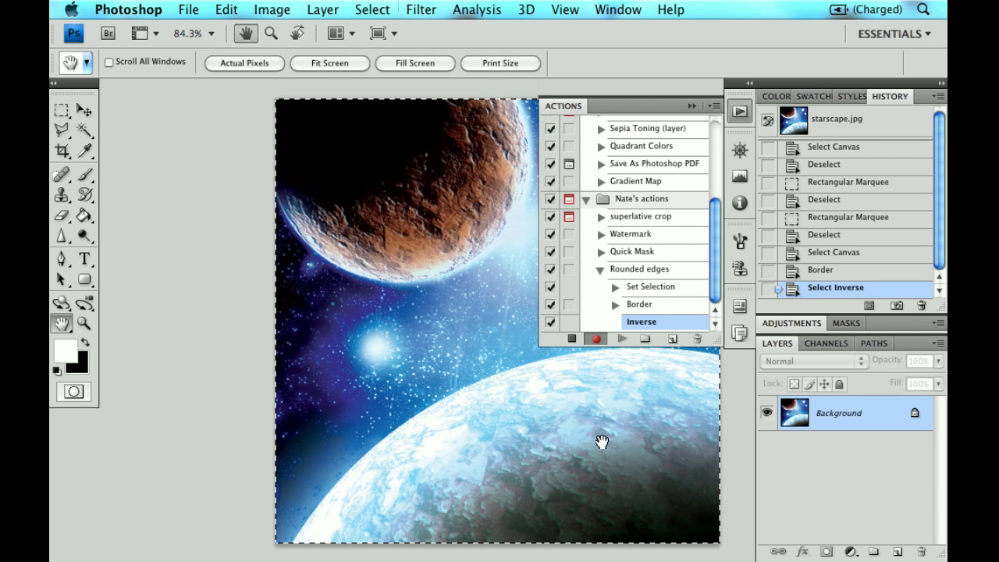
{"action": "left_click", "coordinate": [328, 62]}
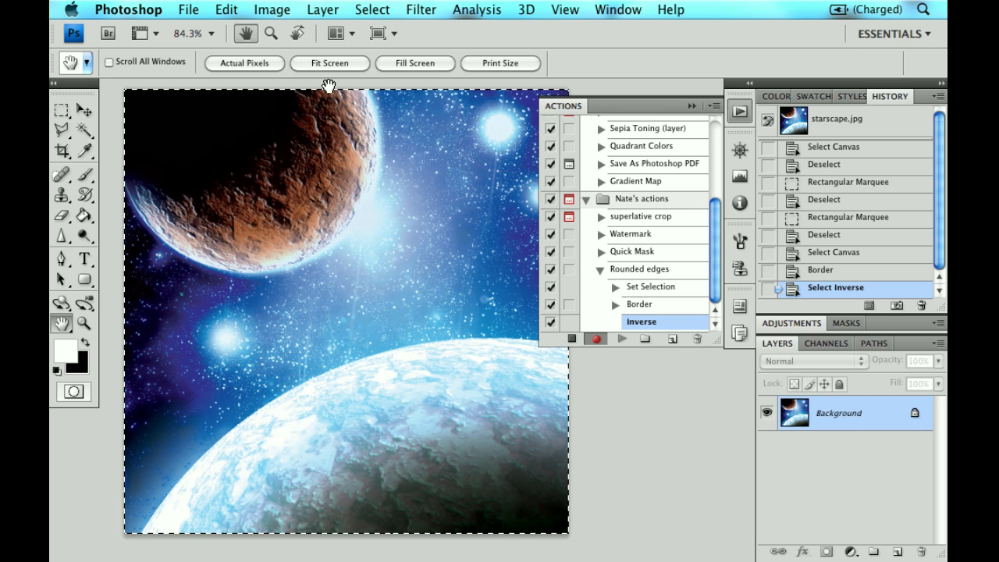
{"action": "left_click", "coordinate": [372, 9]}
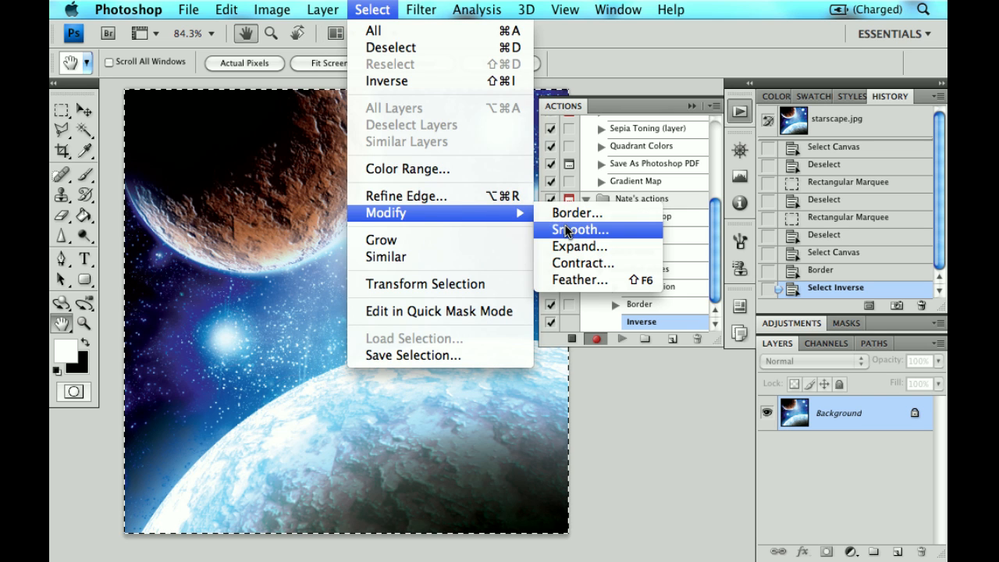
{"action": "left_click", "coordinate": [577, 229]}
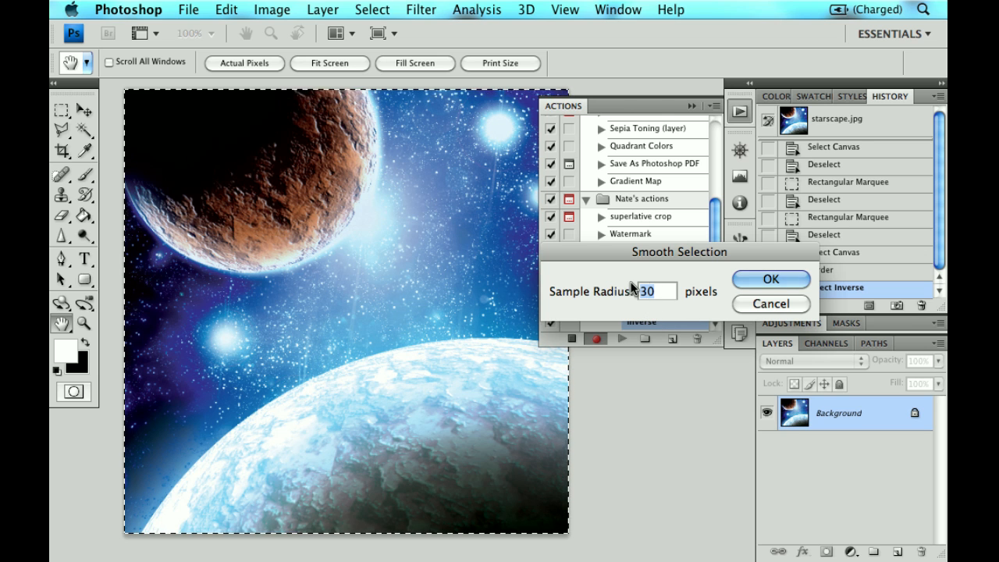
{"action": "mouse_move", "coordinate": [662, 310]}
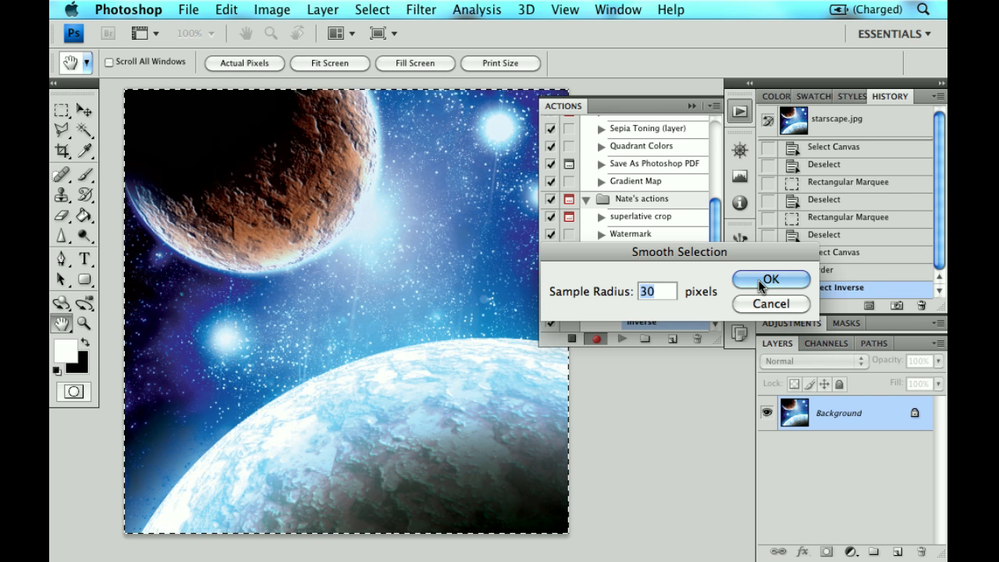
{"action": "left_click", "coordinate": [771, 278]}
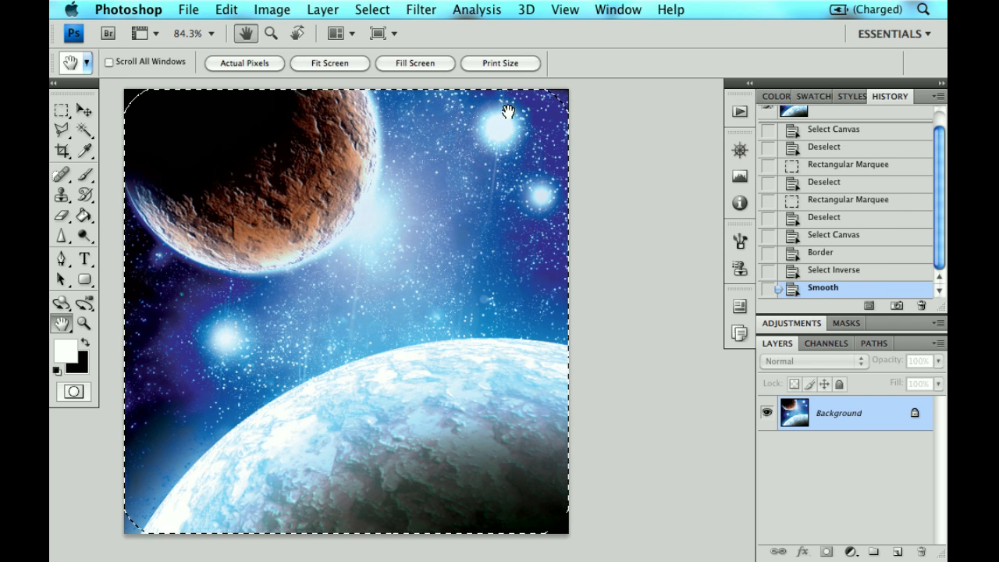
{"action": "mouse_move", "coordinate": [621, 237]}
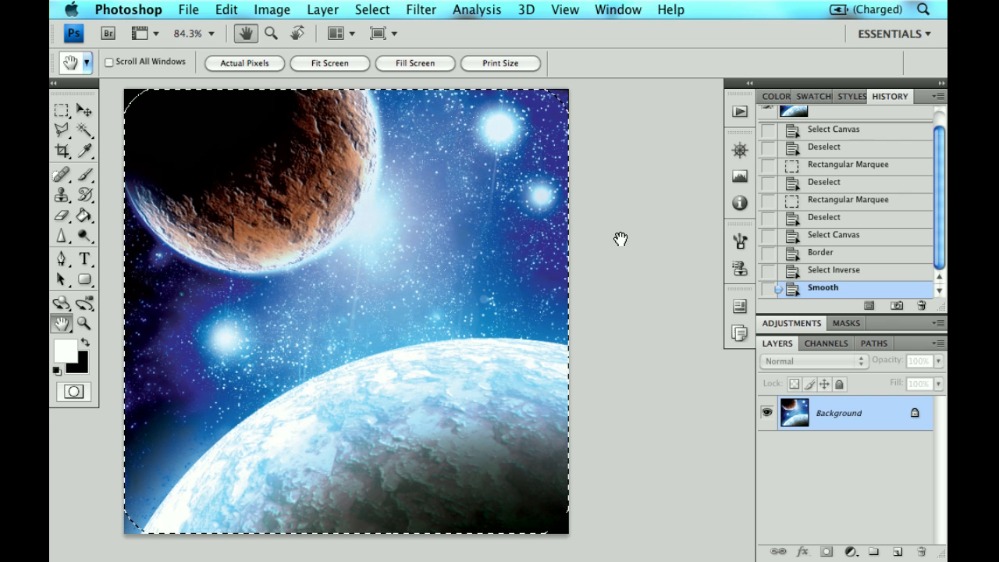
Smooth the selection a second time at 30 pixels, then make the background an editable layer.
{"action": "left_click", "coordinate": [375, 9]}
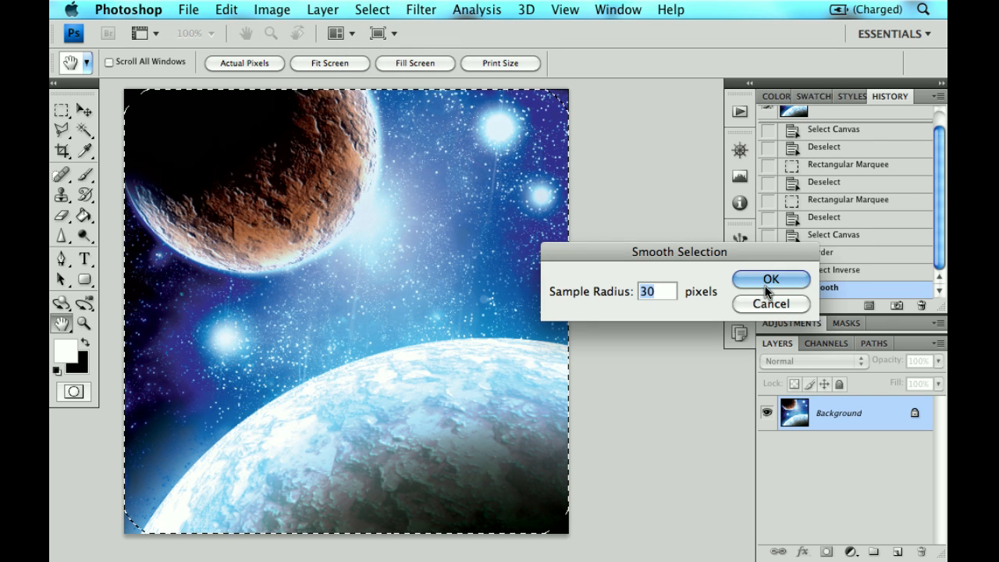
{"action": "left_click", "coordinate": [771, 278]}
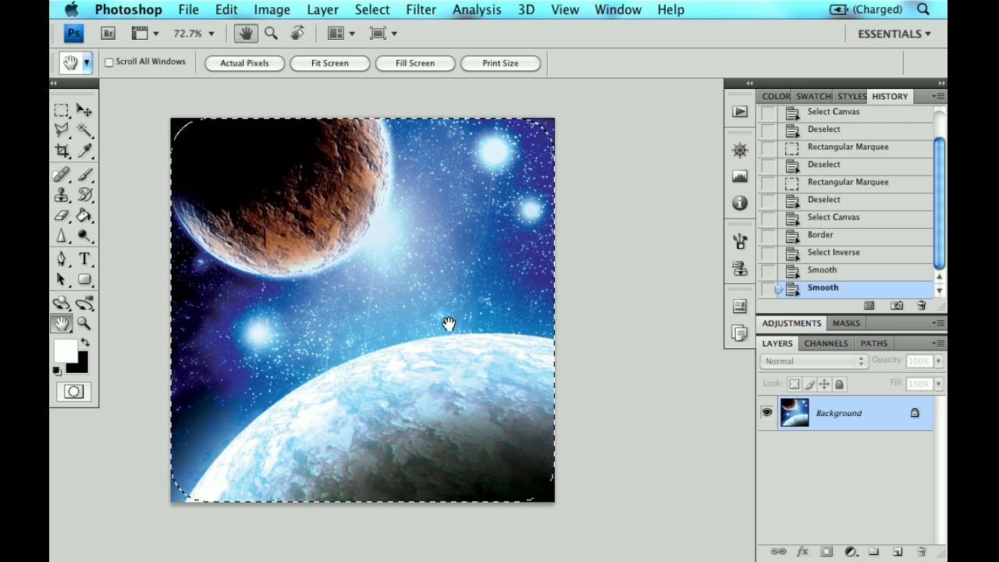
{"action": "left_click_drag", "start_coordinate": [450, 323], "coordinate": [574, 195]}
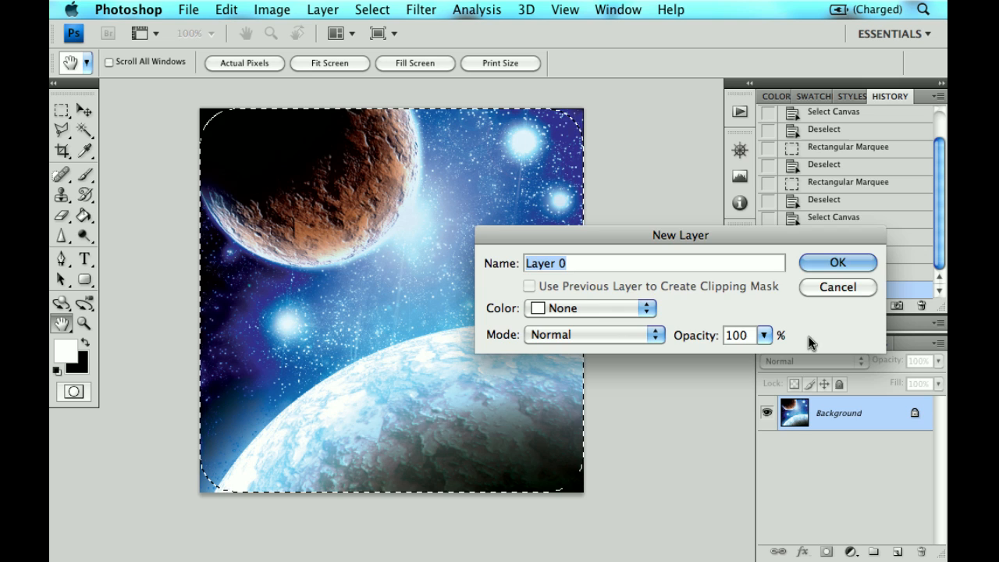
Convert the background to Layer 0 and apply a Stroke layer style, recording both in the Rounded edges action.
{"action": "left_click", "coordinate": [837, 262]}
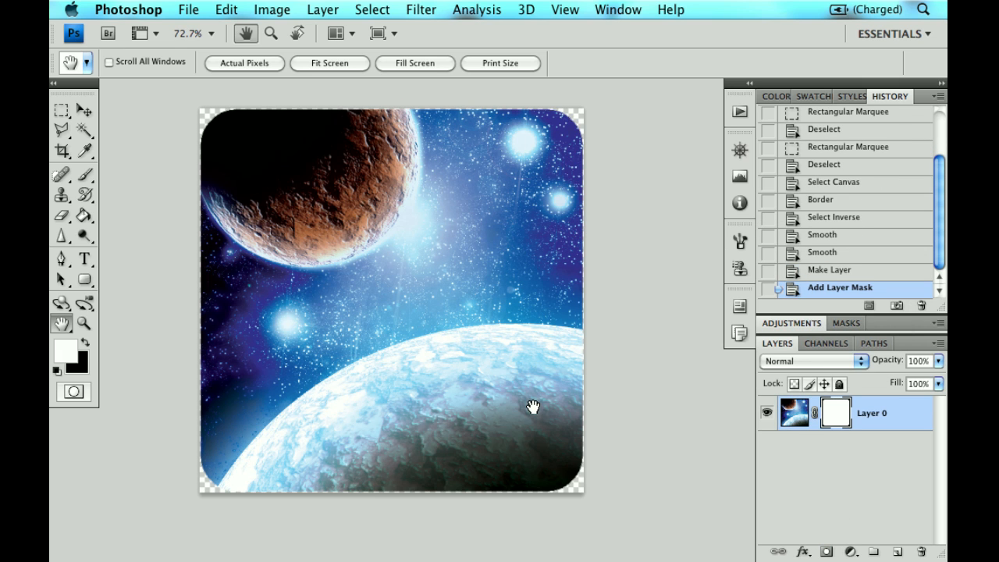
{"action": "mouse_move", "coordinate": [542, 426]}
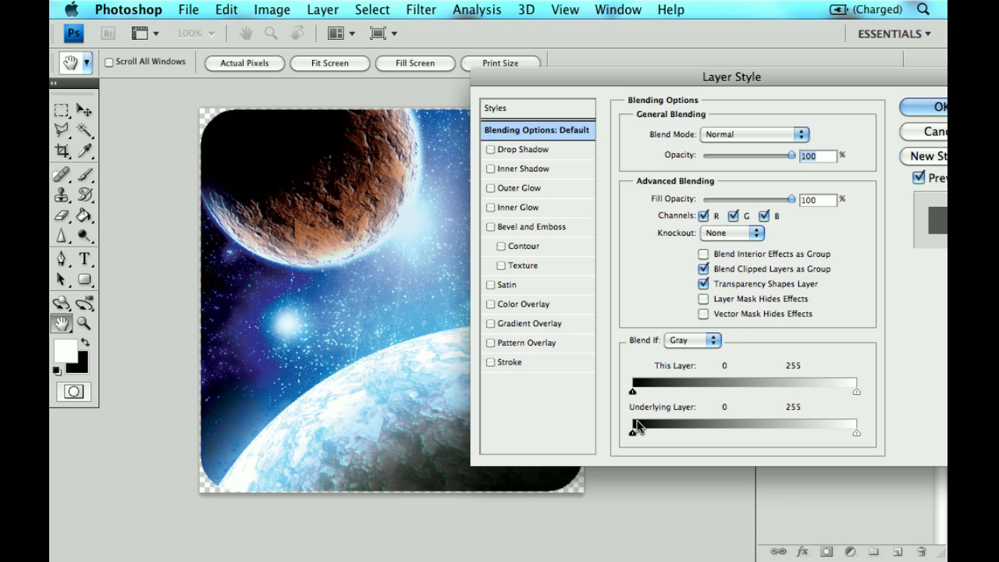
{"action": "left_click", "coordinate": [509, 362]}
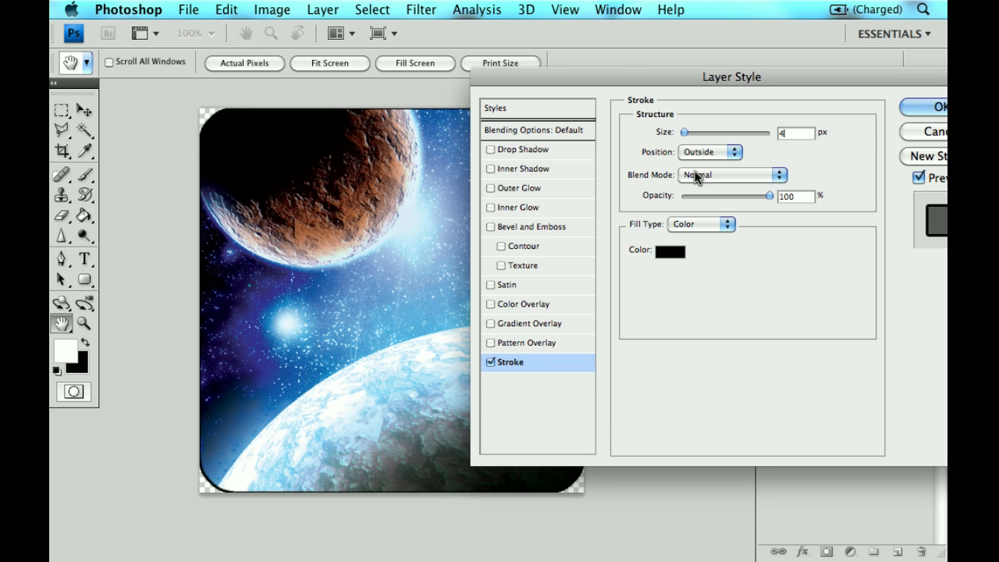
{"action": "left_click", "coordinate": [670, 249]}
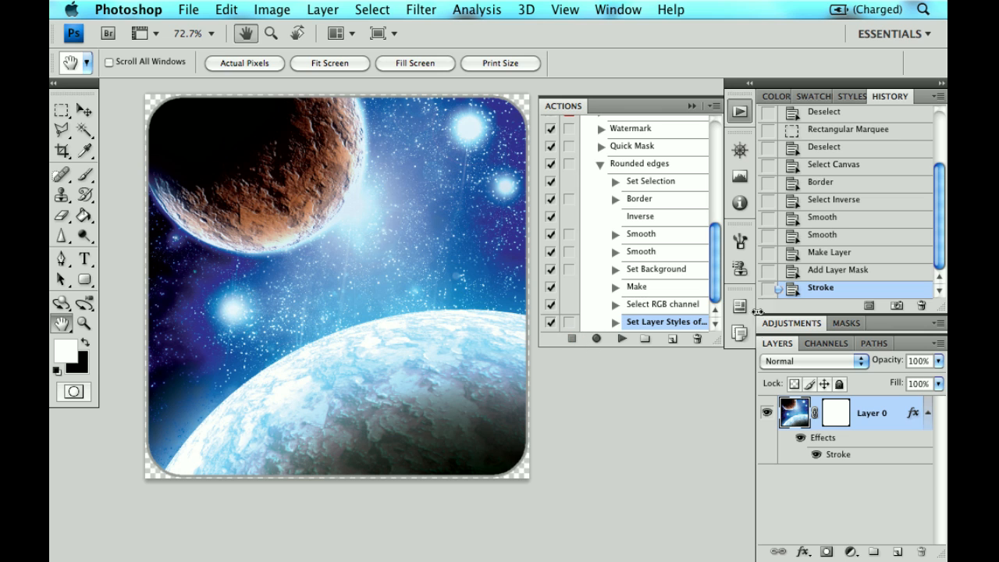
{"action": "mouse_move", "coordinate": [644, 315]}
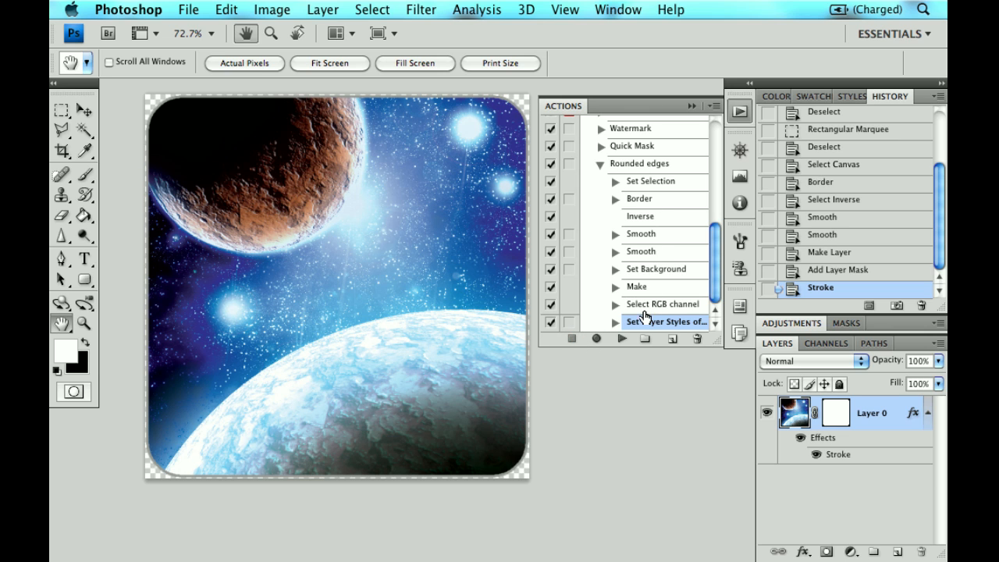